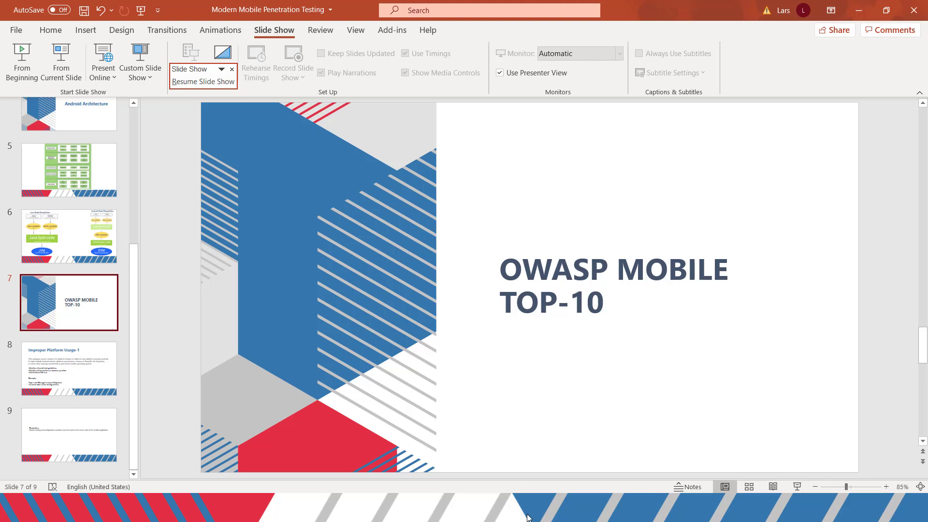
mouse_move(494, 518)
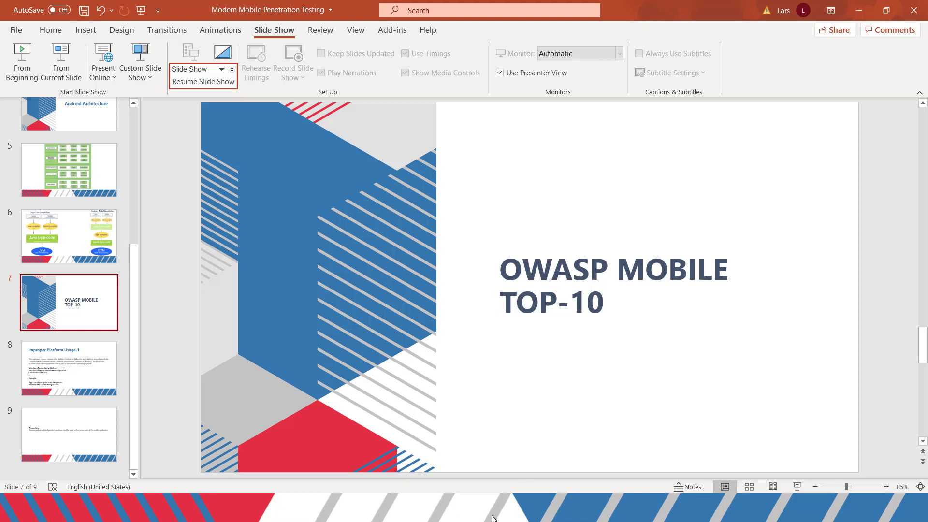
mouse_move(486, 357)
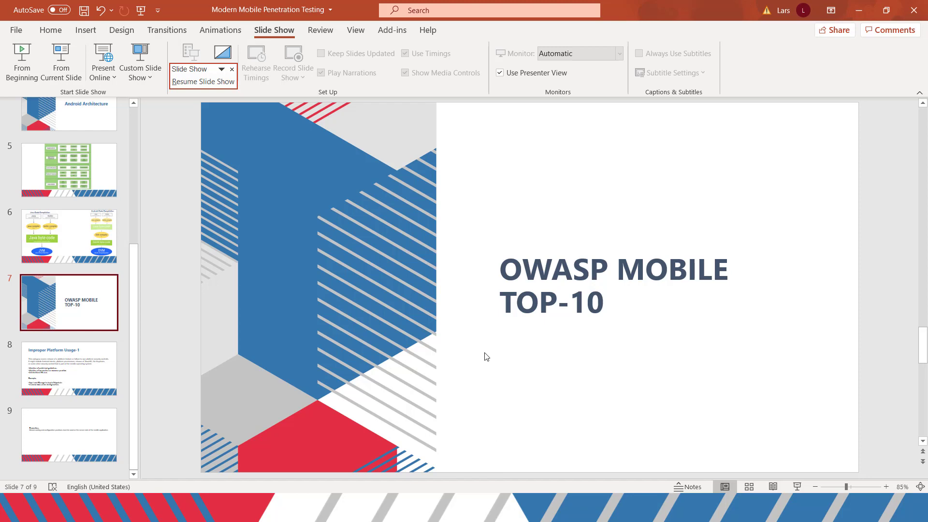
Show the Improper Platform Usage-1 slide, then switch over to the Burp Suite window
left_click(68, 369)
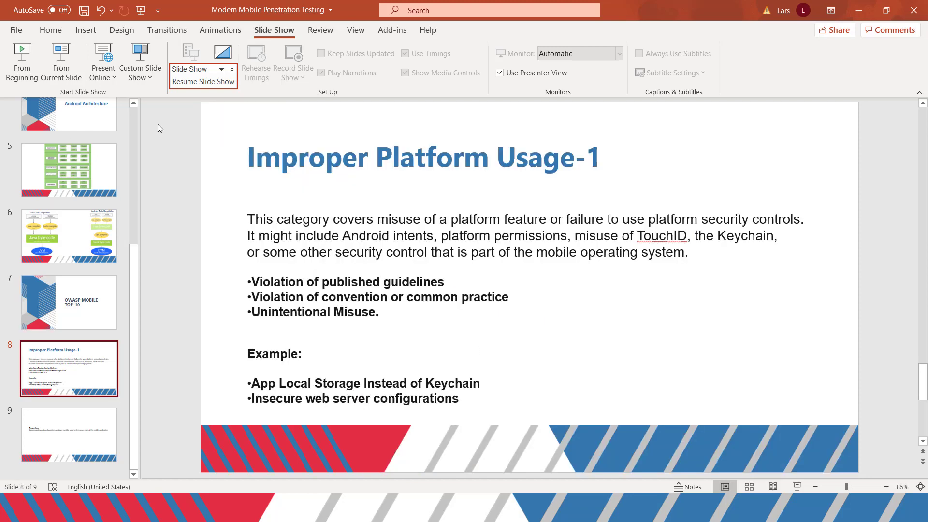
left_click(489, 507)
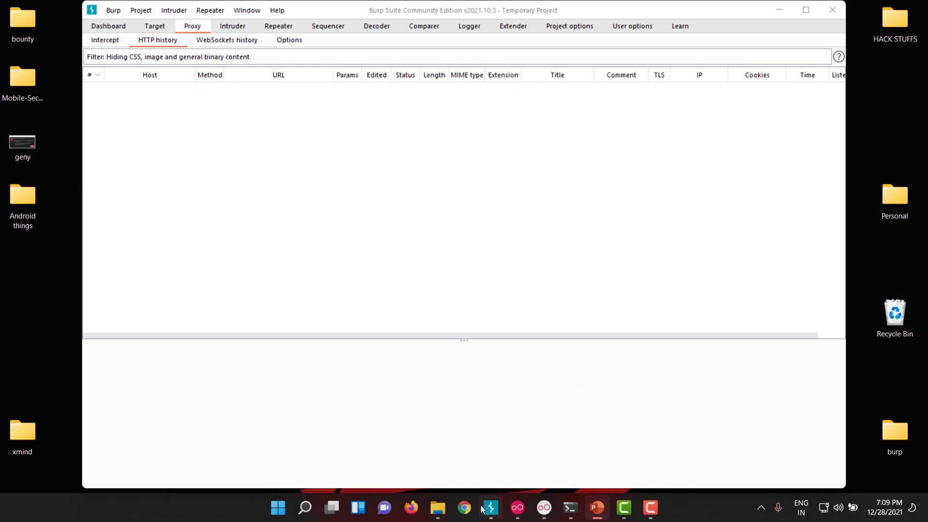
Search Chrome for 'android security tips' and land on the Android Developers Security tips page
left_click(463, 507)
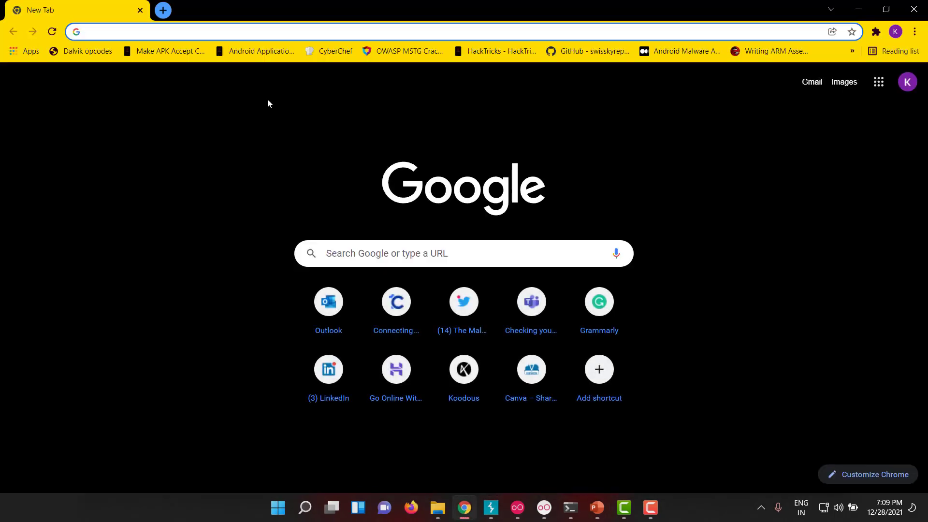
type("android se")
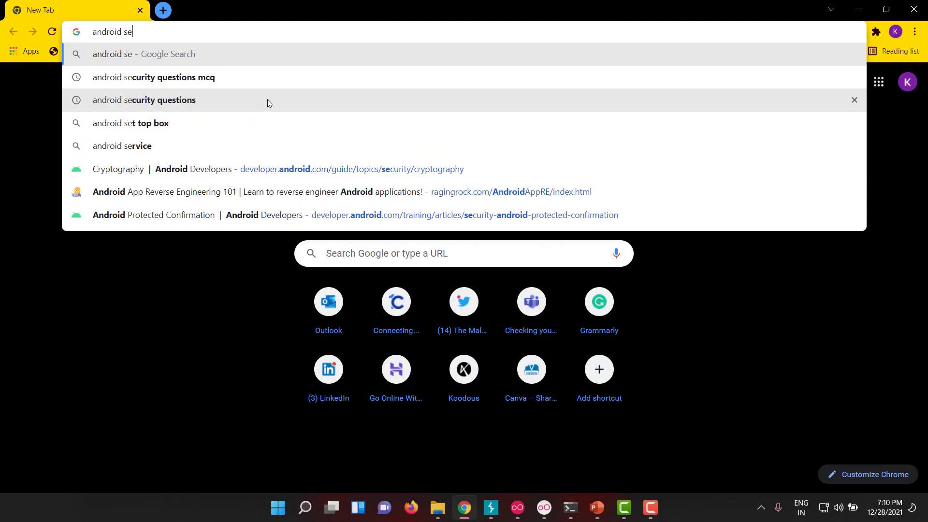
type("cu")
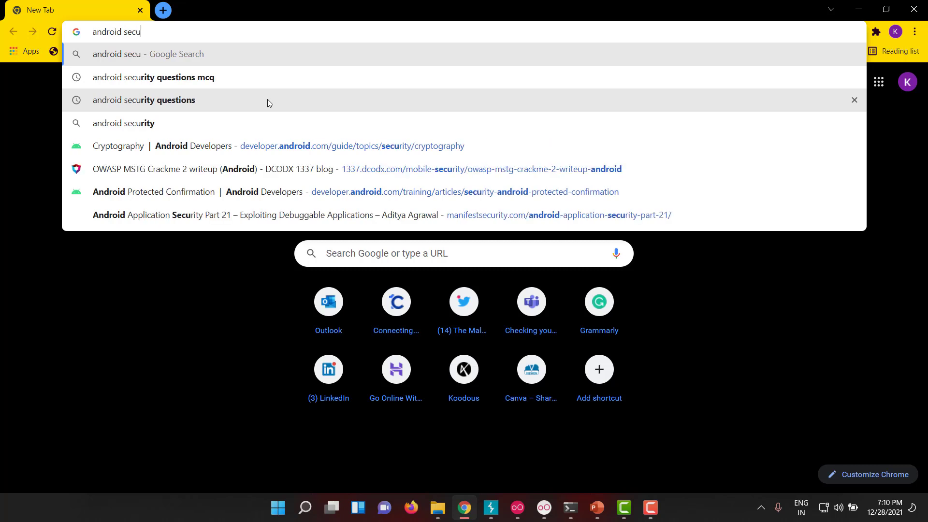
type("rity tips")
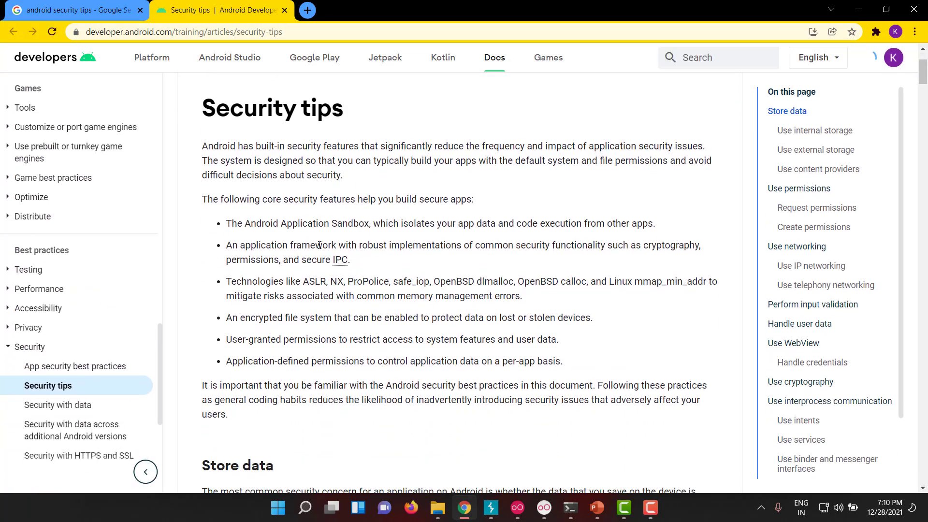
Scroll down through the data storage and content provider guidance
scroll("down", 3)
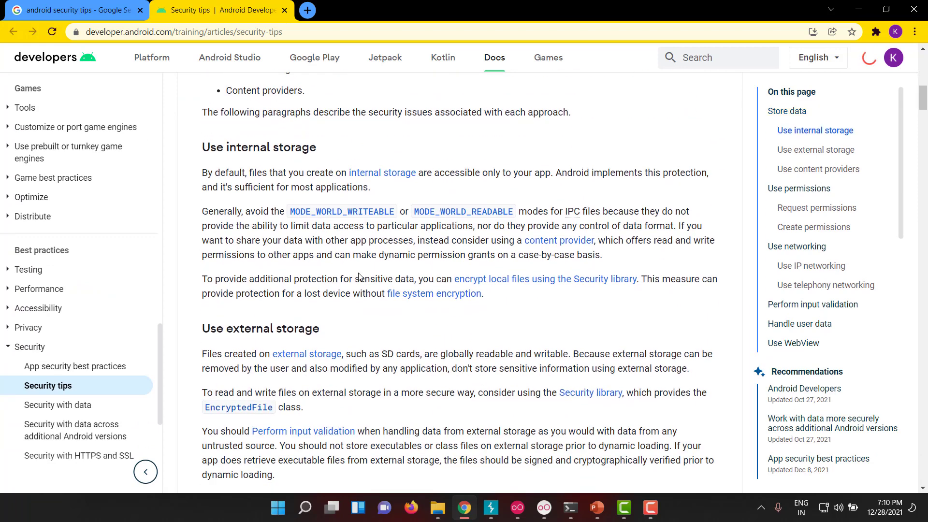
scroll("down", 3)
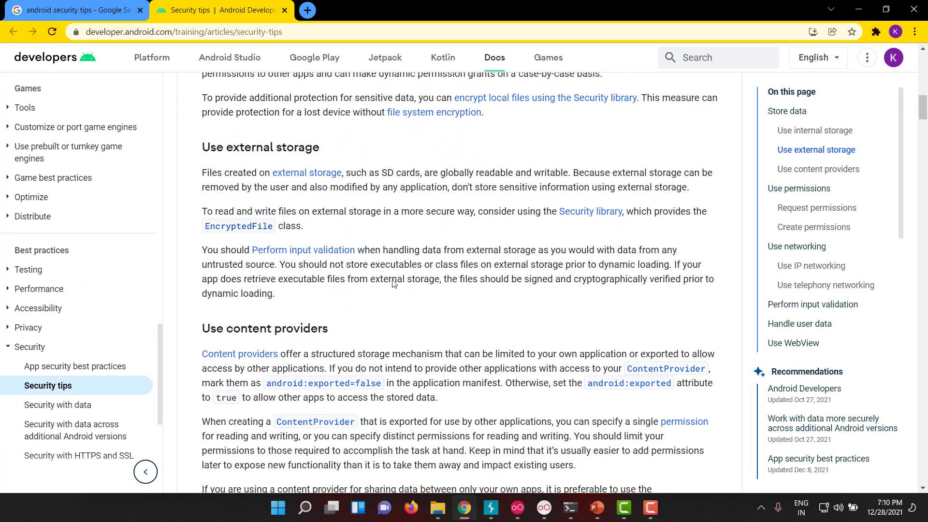
scroll("down", 3)
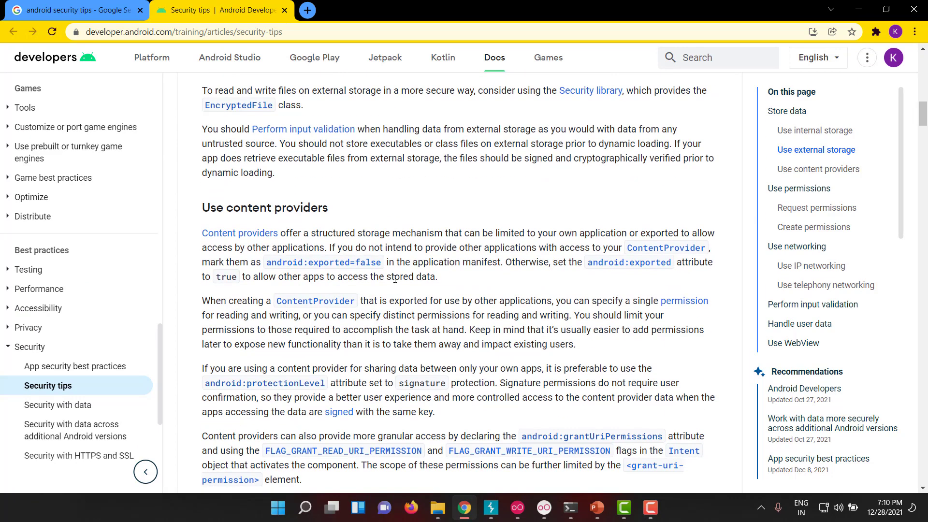
scroll("down", 3)
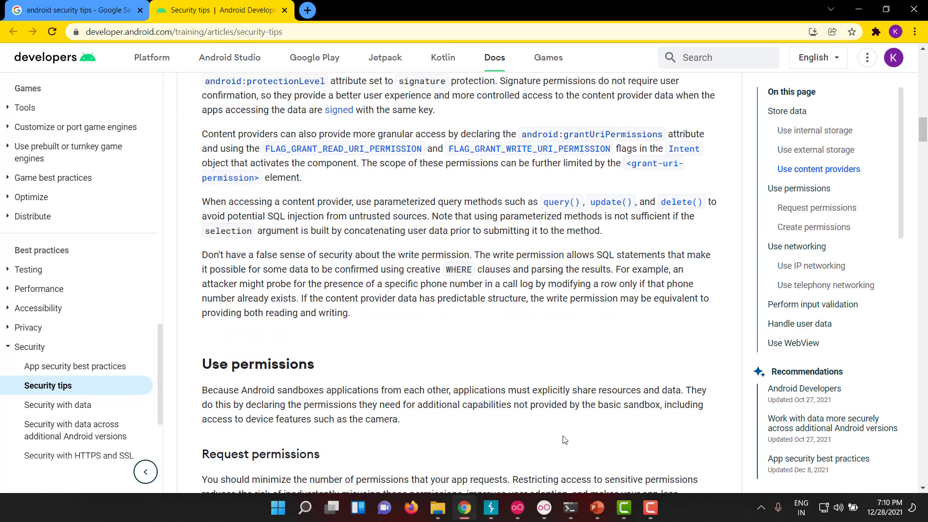
left_click(596, 507)
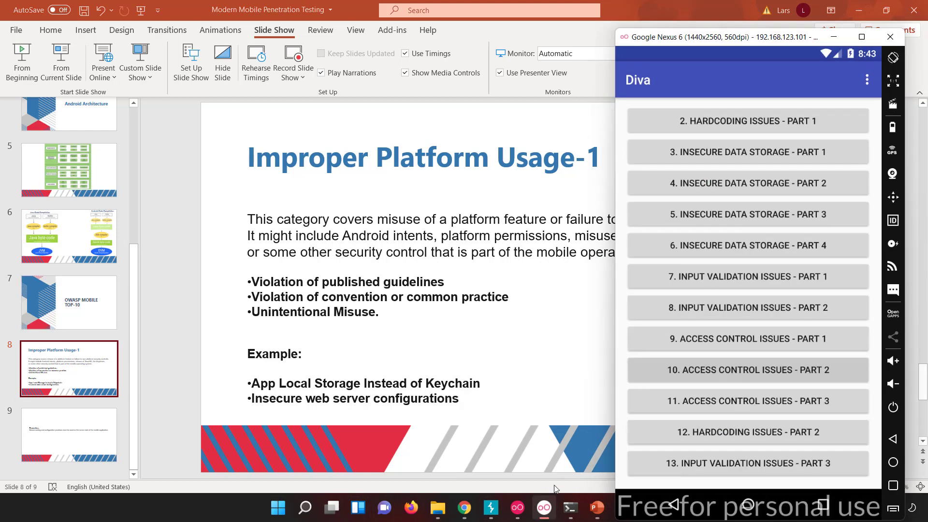
Open DIVA's '1. INSECURE LOGGING' challenge from the top of the menu
scroll("up", 3)
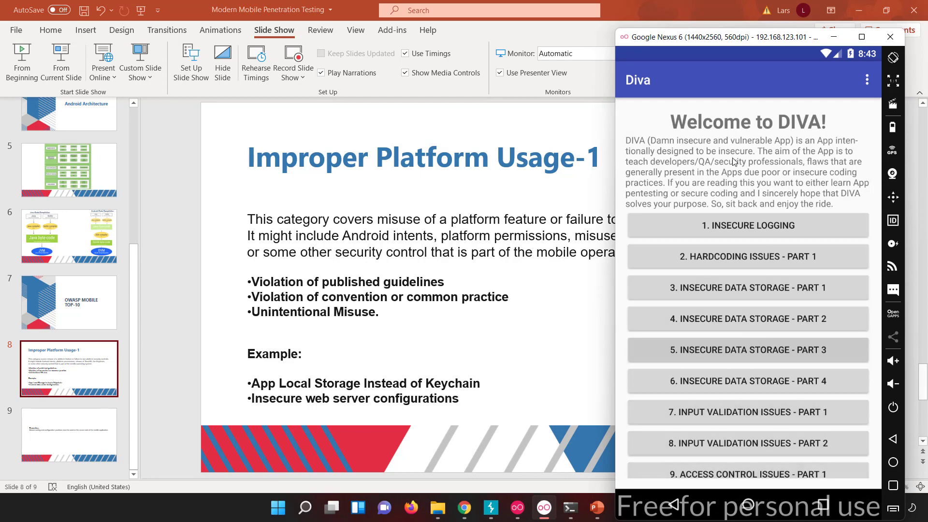
mouse_move(778, 139)
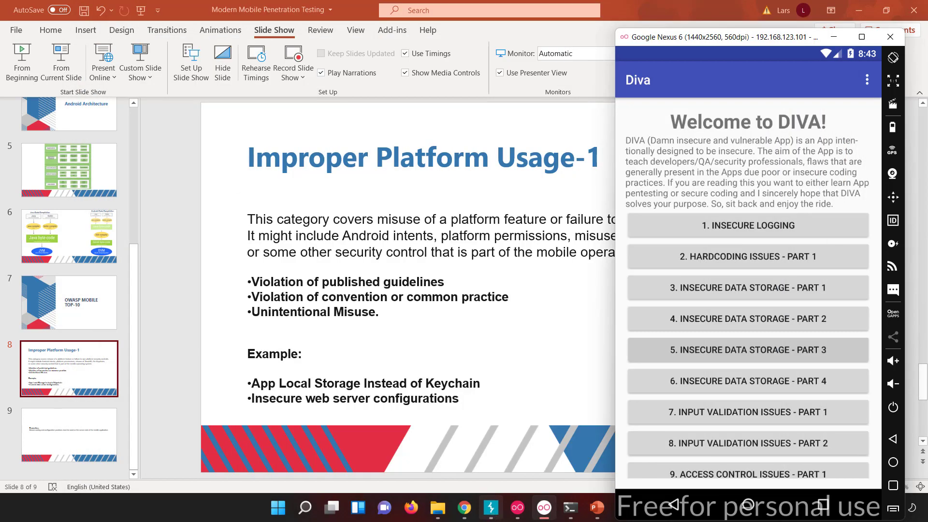
mouse_move(438, 217)
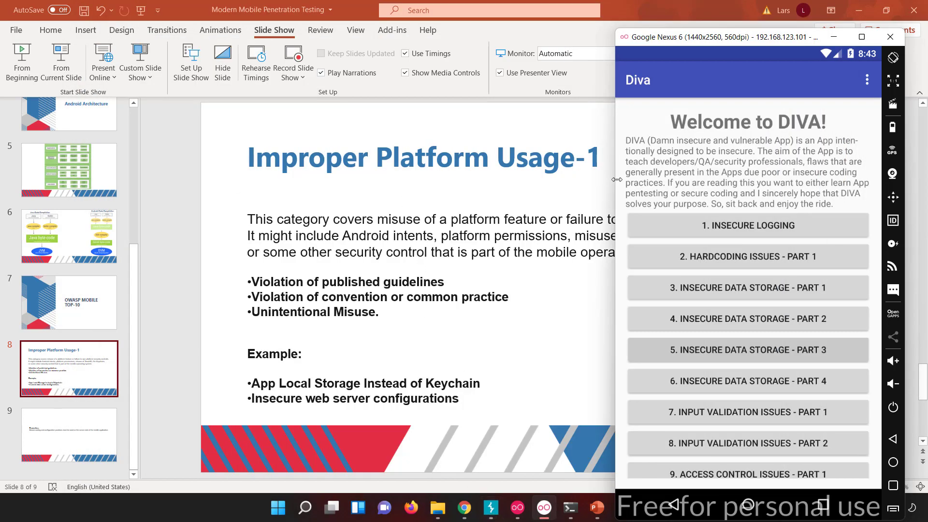
left_click(747, 225)
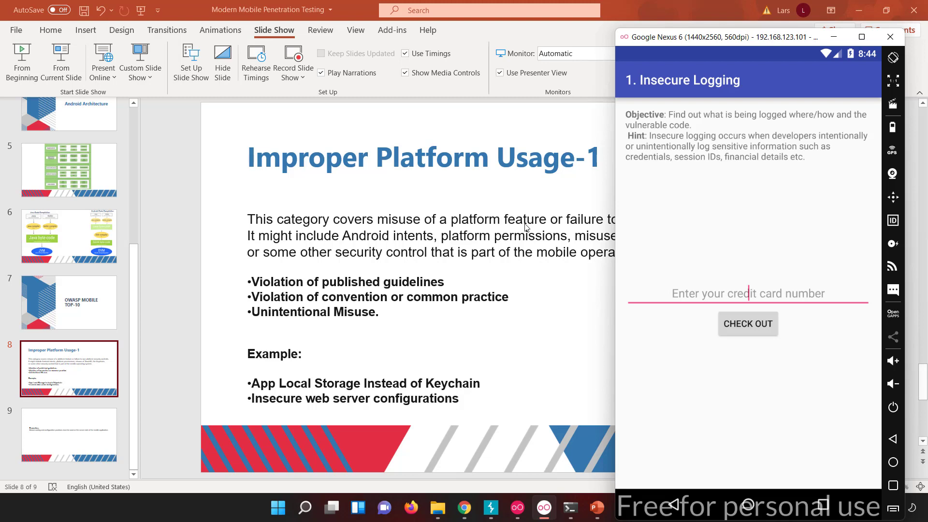
mouse_move(338, 158)
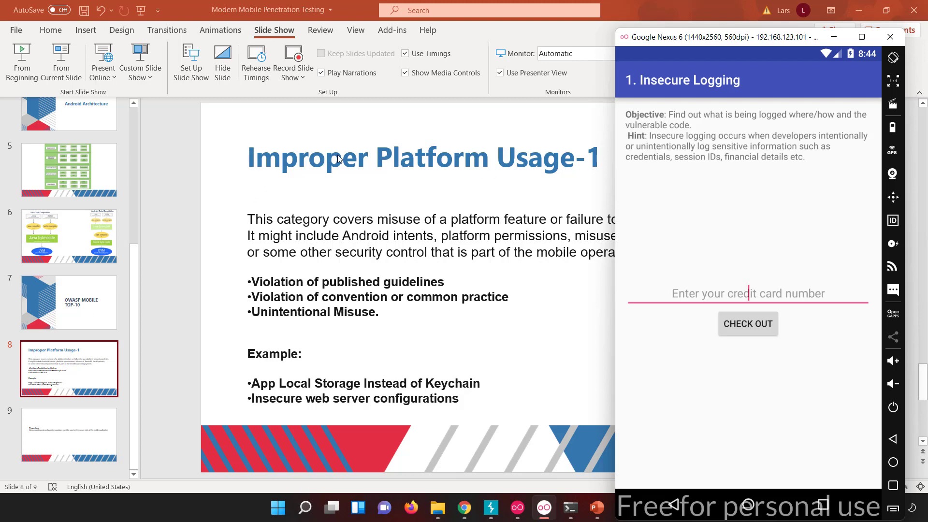
mouse_move(756, 264)
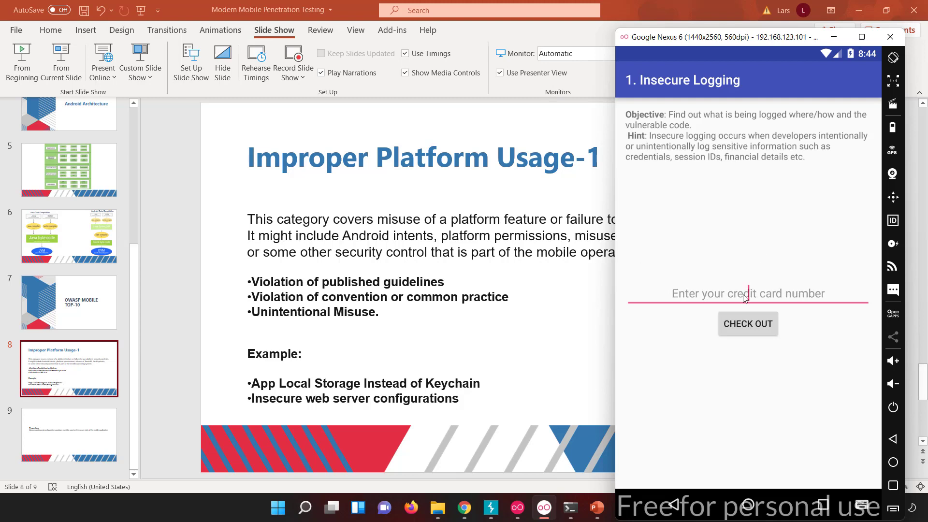
mouse_move(718, 315)
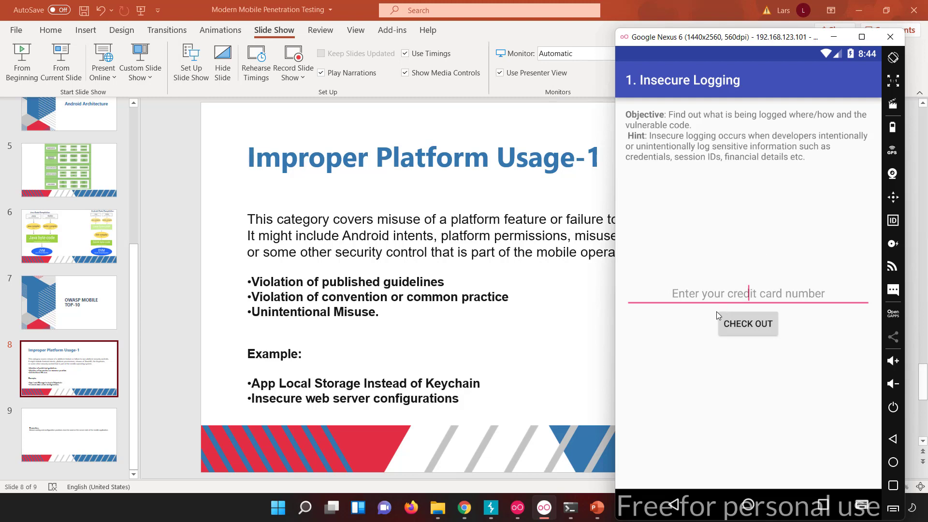
mouse_move(656, 393)
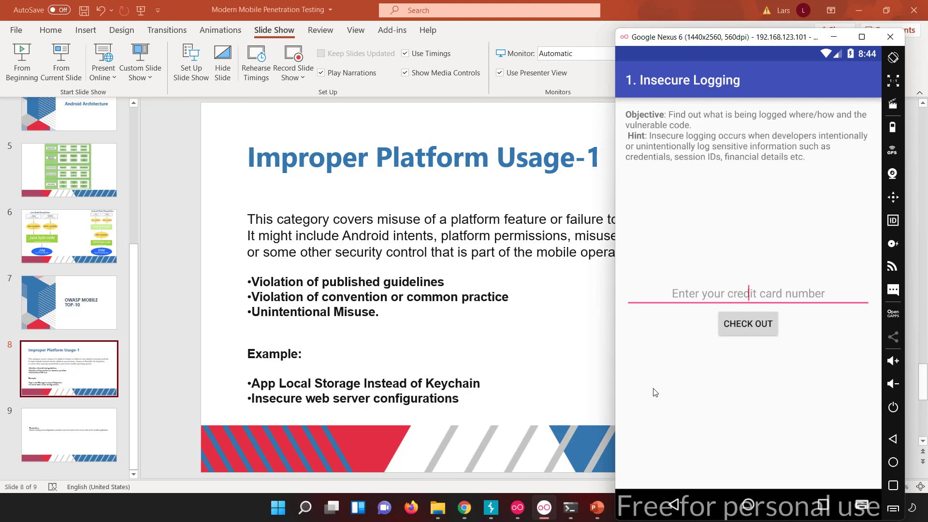
mouse_move(684, 290)
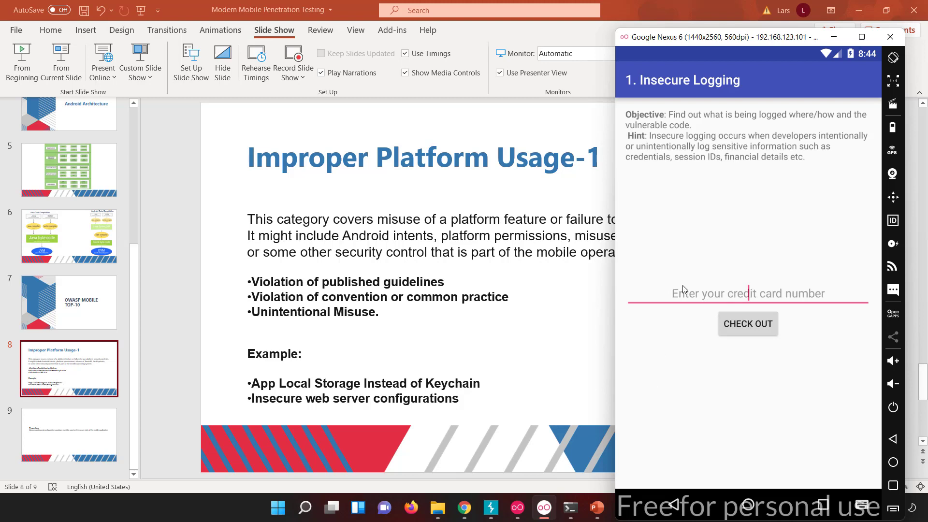
mouse_move(856, 331)
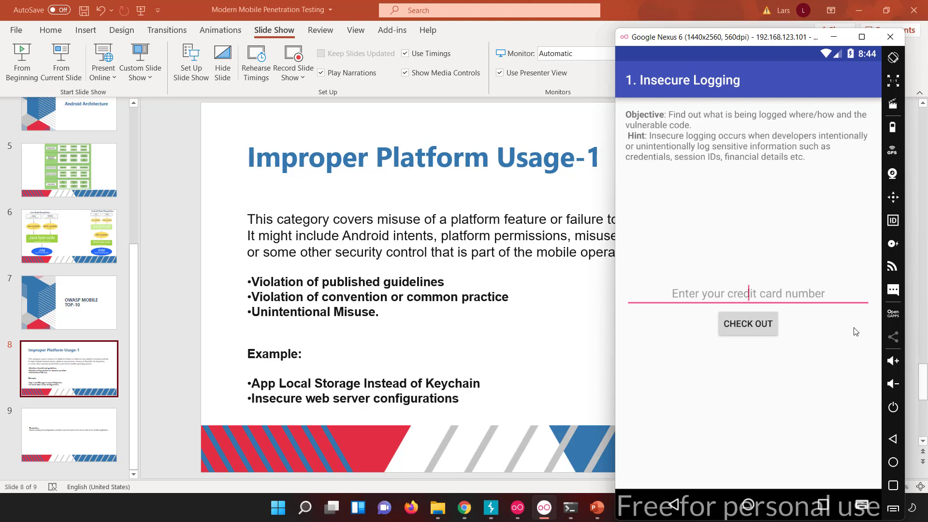
mouse_move(596, 490)
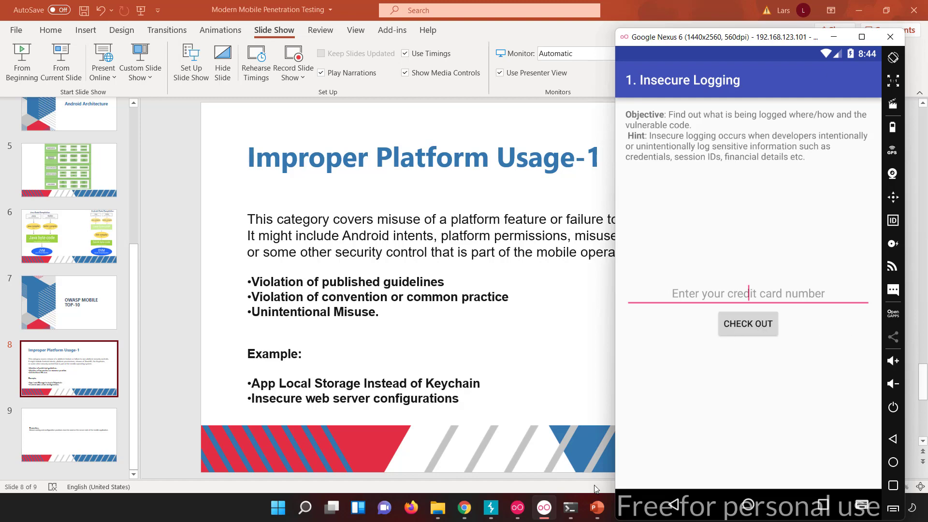
Bring up a PowerShell terminal and search the Start menu for mLogcat
left_click(568, 507)
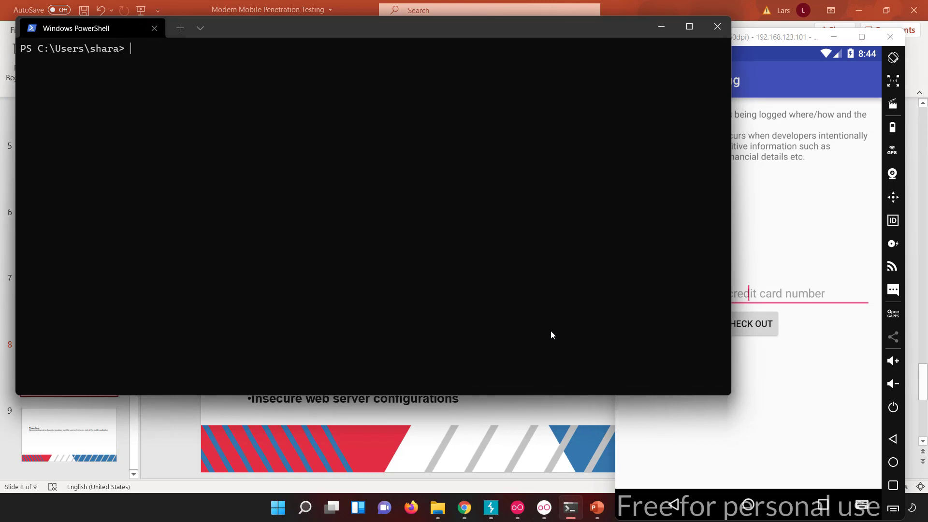
left_click(304, 508)
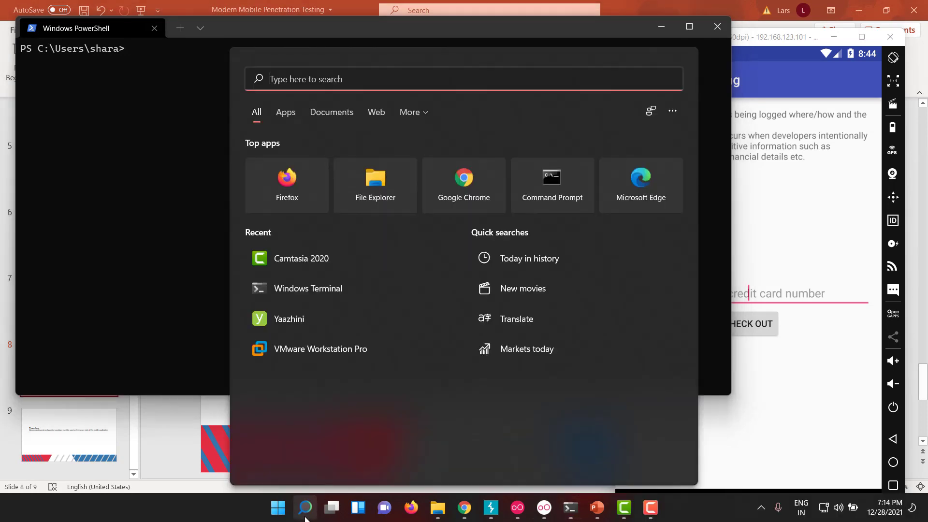
type("mlogcat")
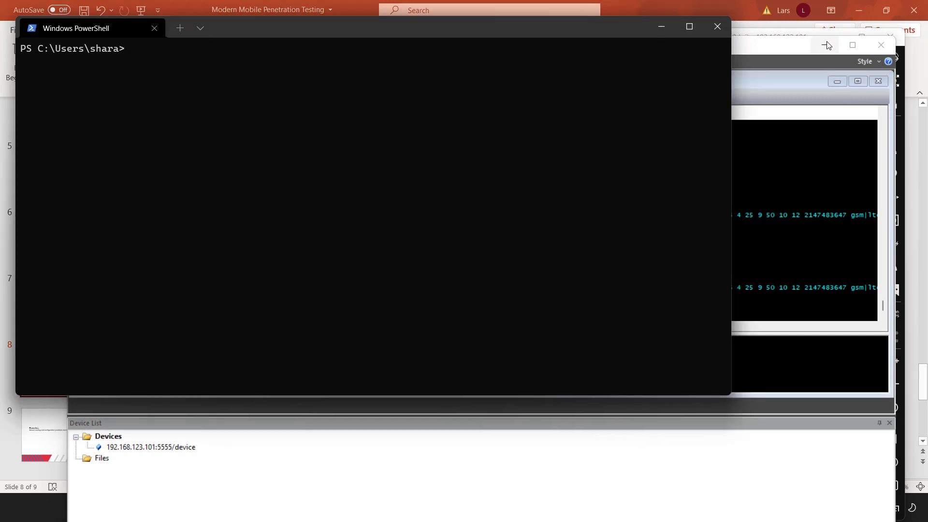
Run an adb shell logcat command to stream the emulator's device log
type("ad")
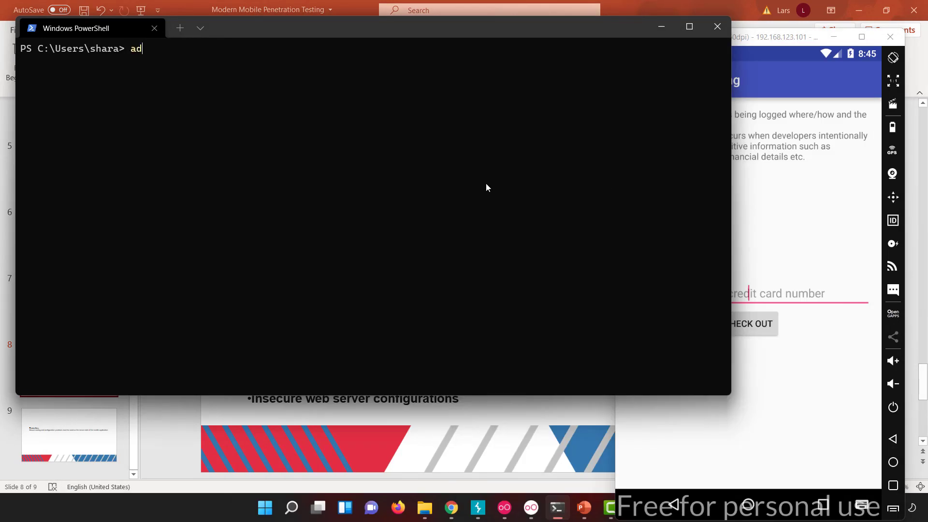
type("b shee")
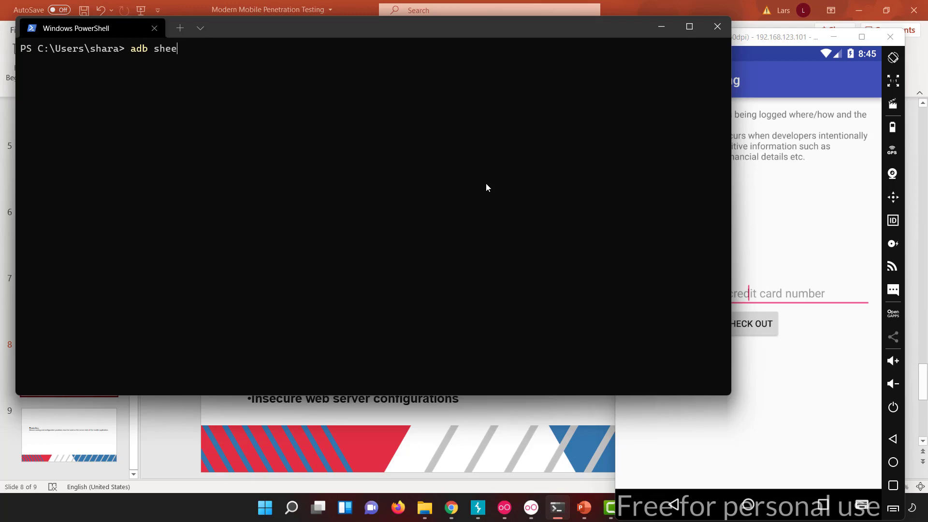
key("Return")
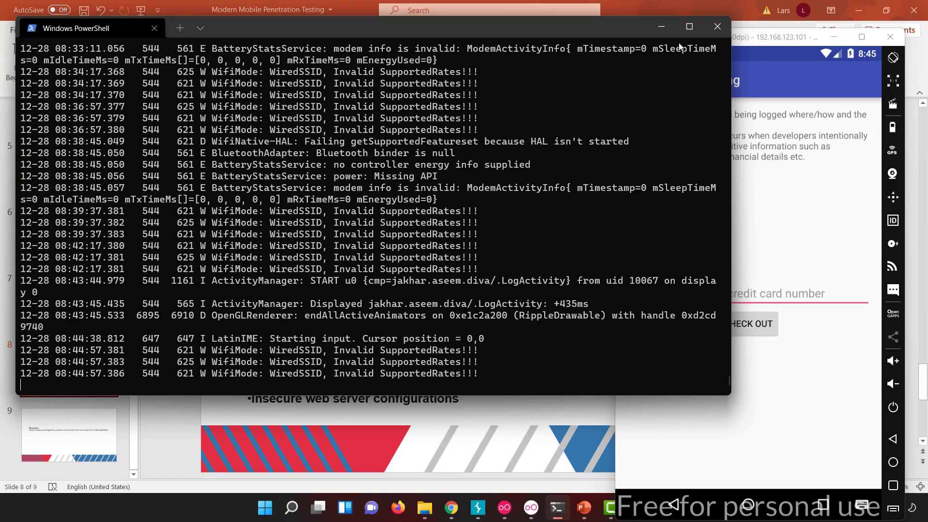
left_click(717, 27)
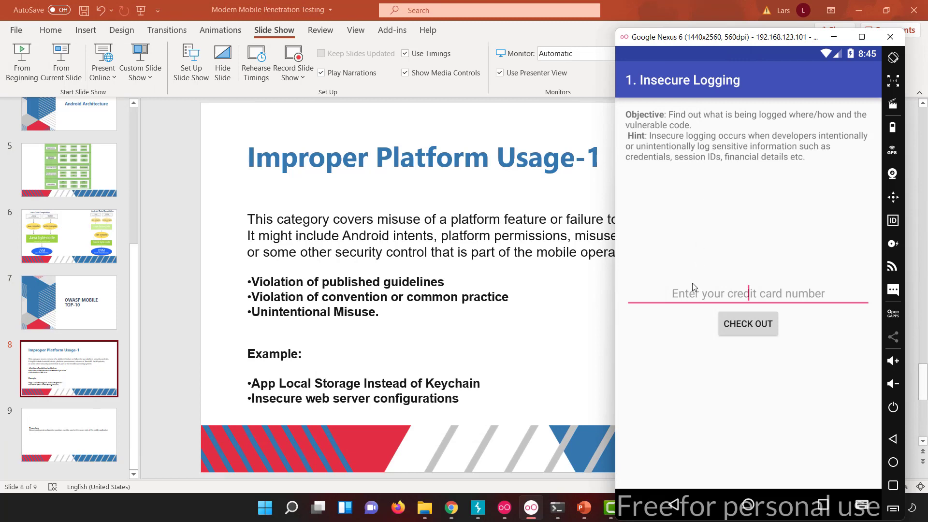
type("56879543247")
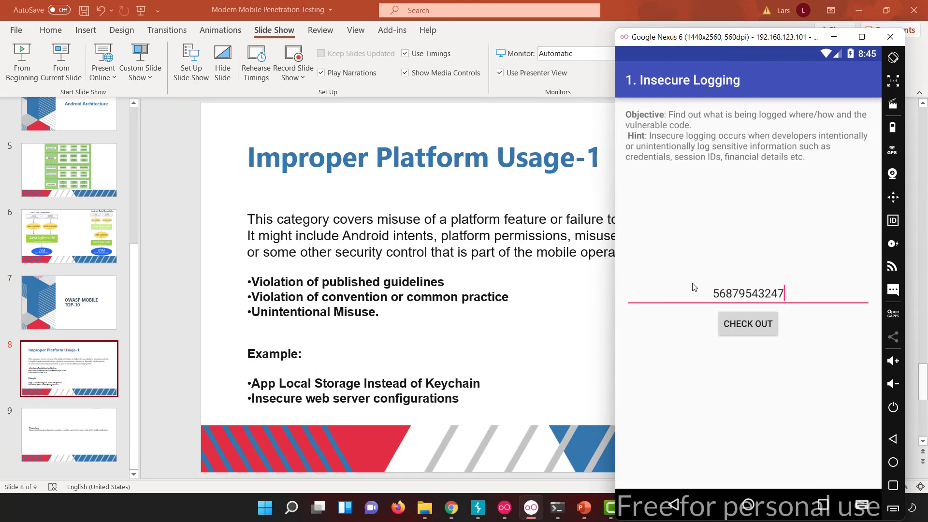
type("9797988")
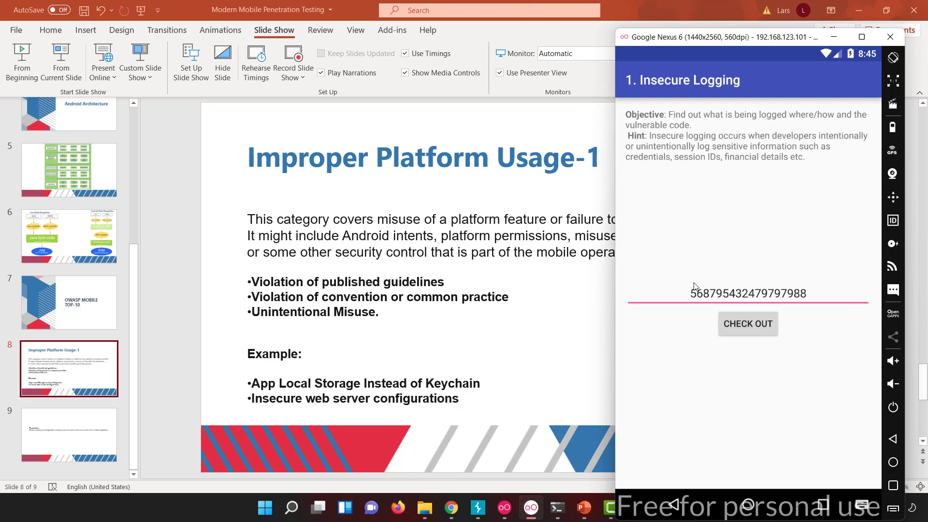
mouse_move(745, 325)
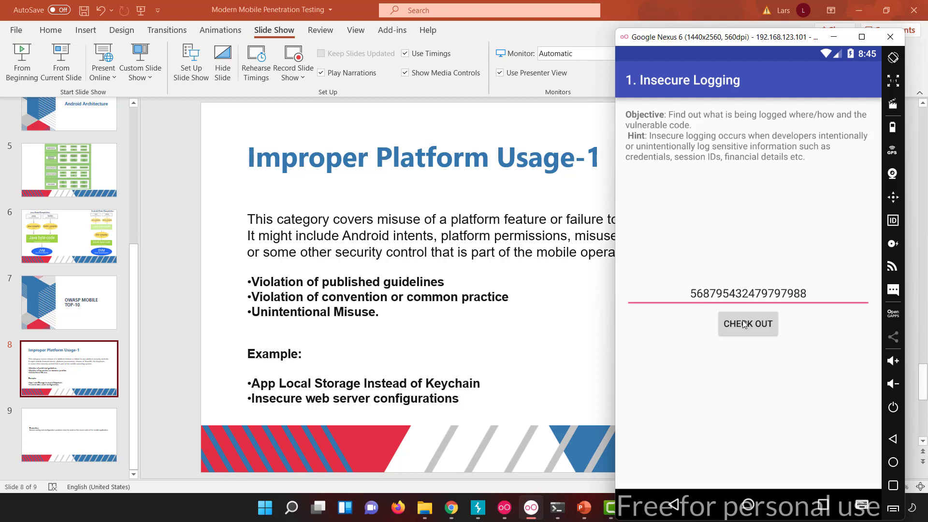
left_click(748, 324)
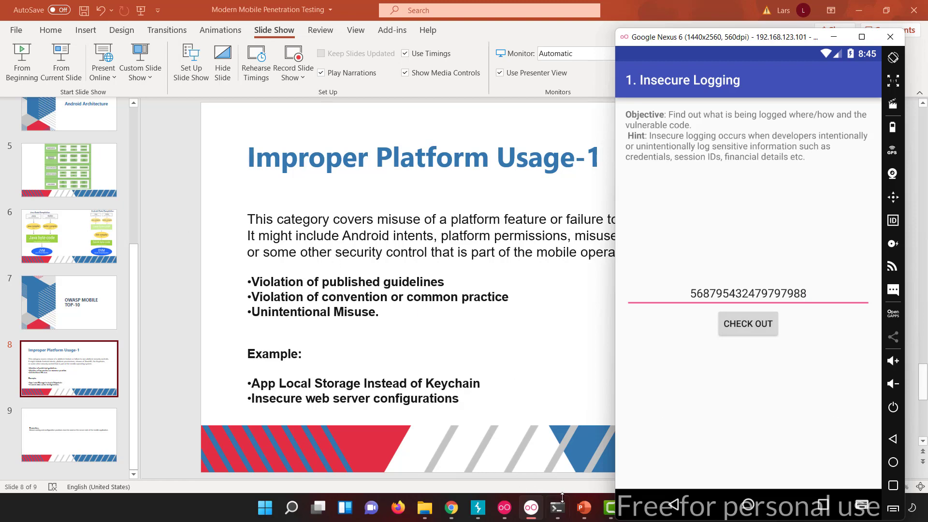
Back in PowerShell, select the leaked credit card number in the diva-log error line
left_click(555, 507)
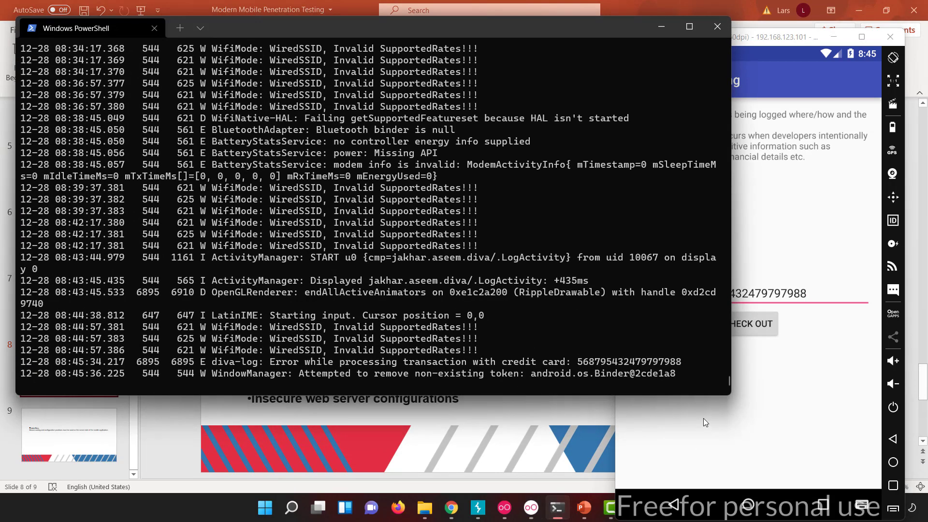
double_click(629, 362)
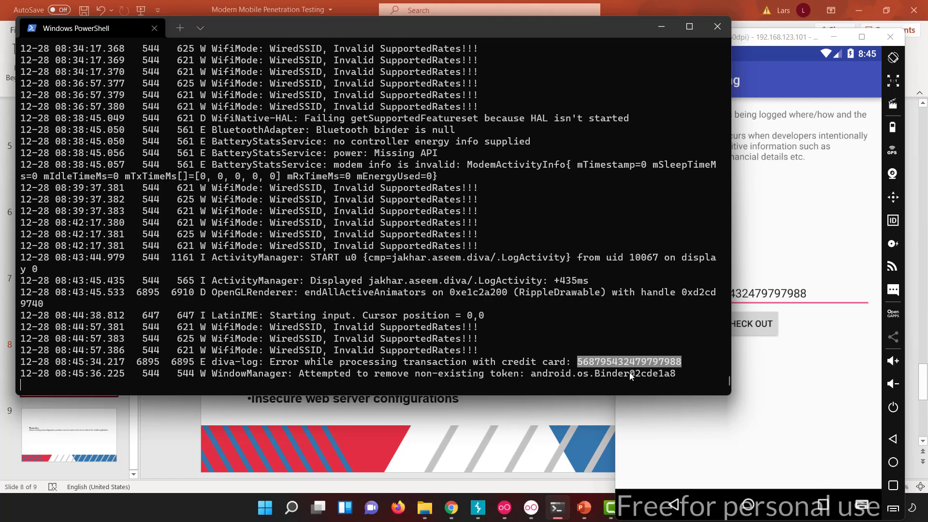
mouse_move(621, 359)
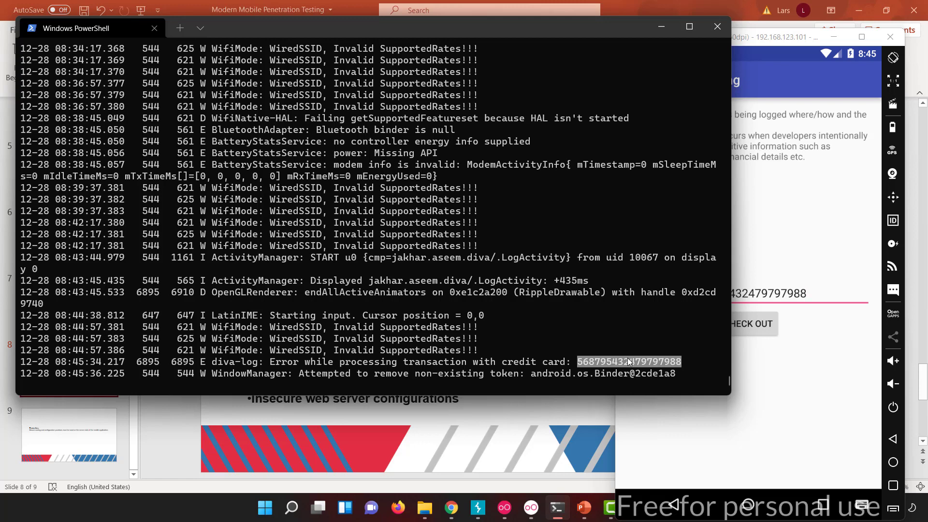
mouse_move(648, 359)
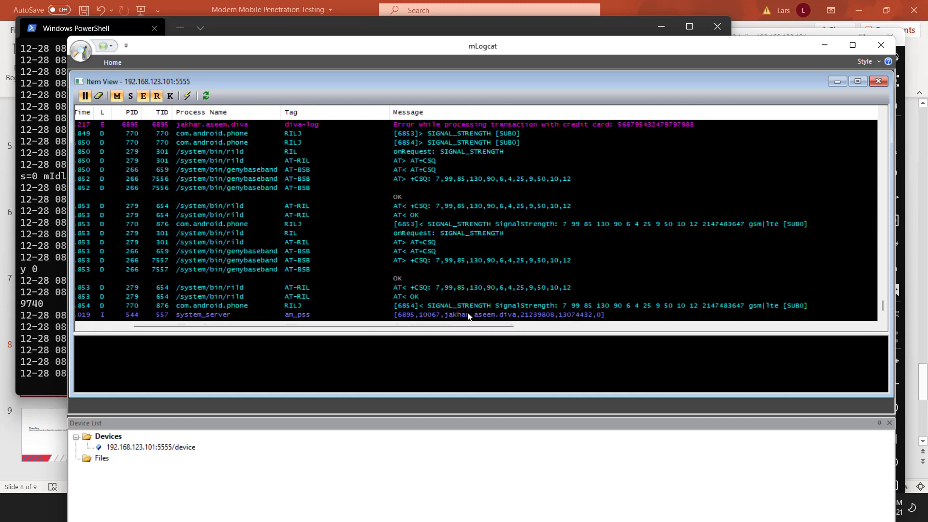
Scroll mLogcat up to the diva-log entry exposing the credit card number
scroll("up", 3)
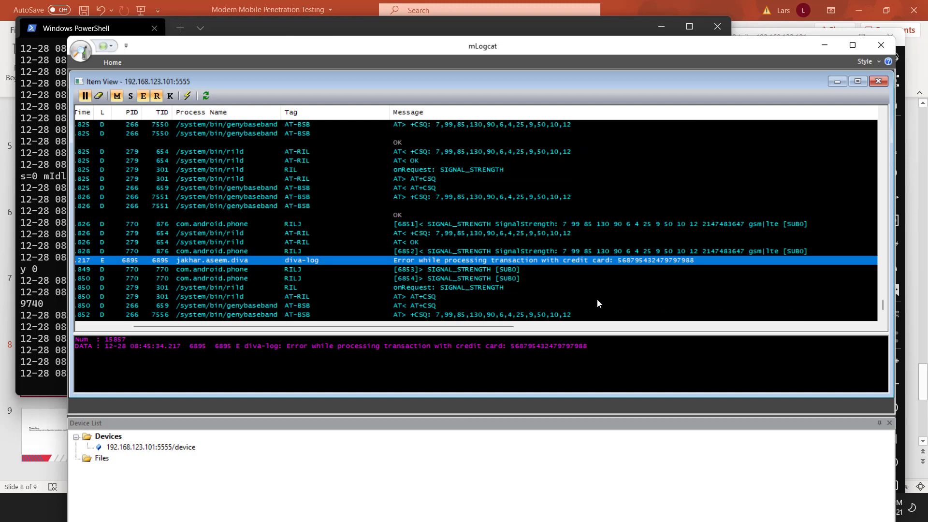
mouse_move(567, 321)
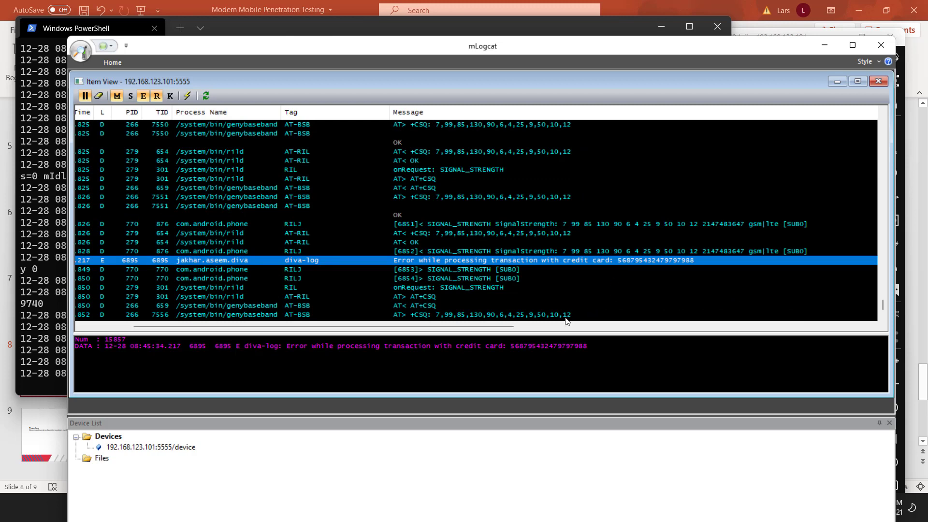
mouse_move(513, 232)
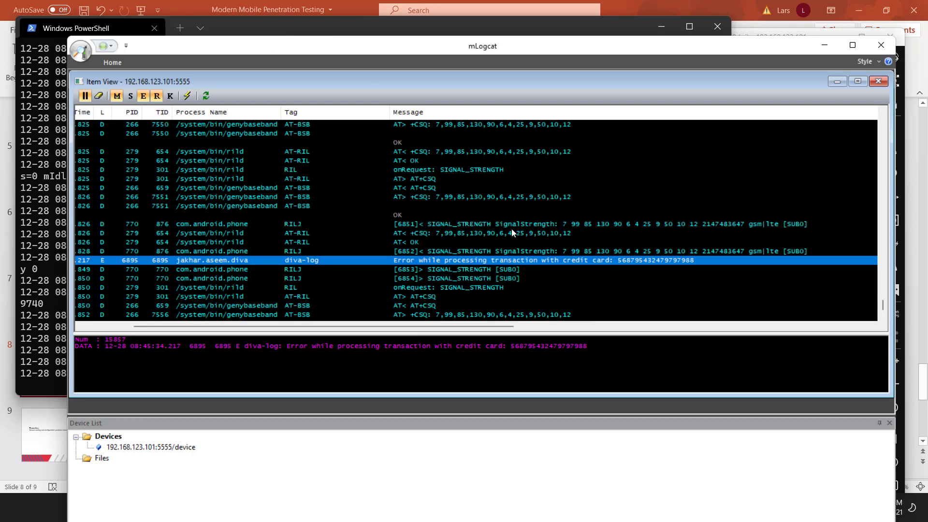
mouse_move(602, 208)
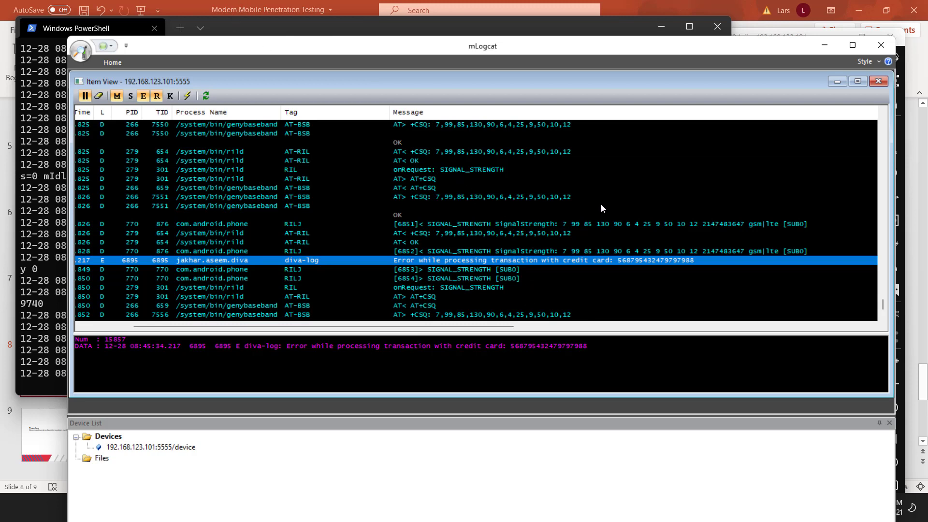
mouse_move(308, 302)
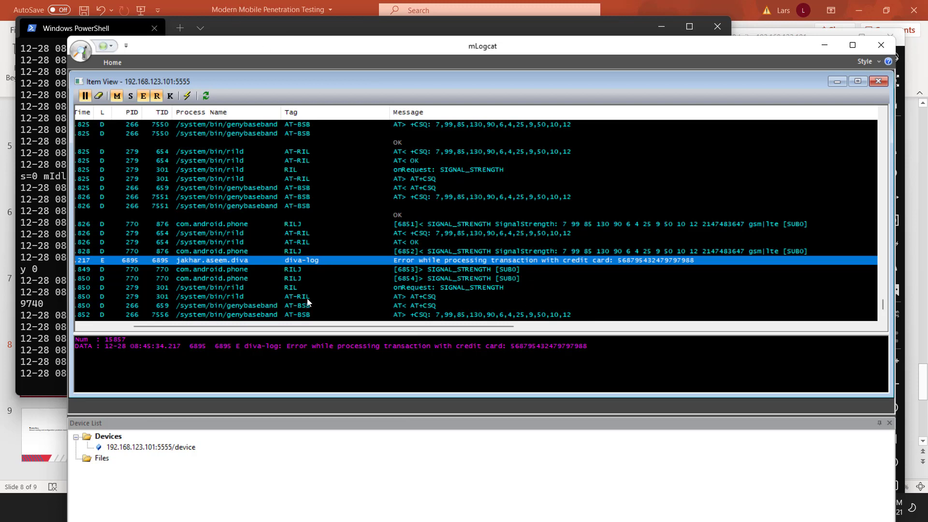
mouse_move(385, 326)
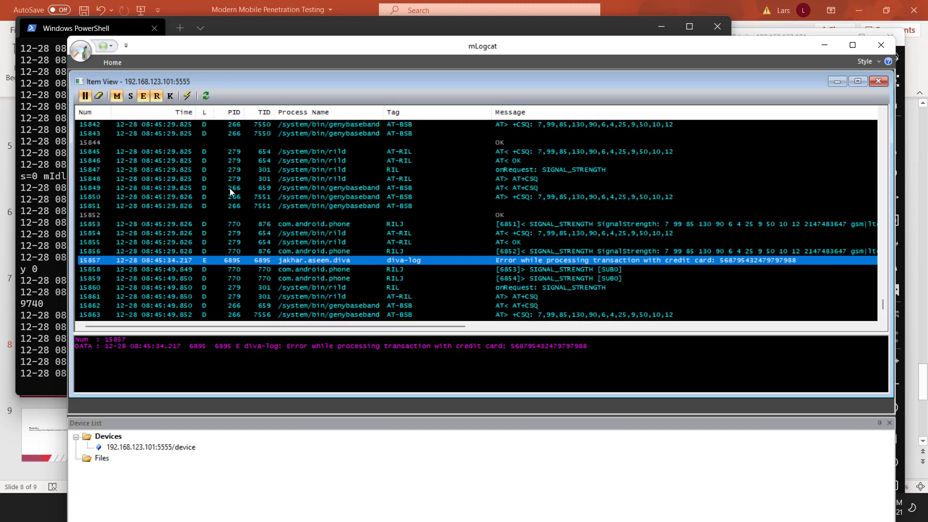
mouse_move(315, 122)
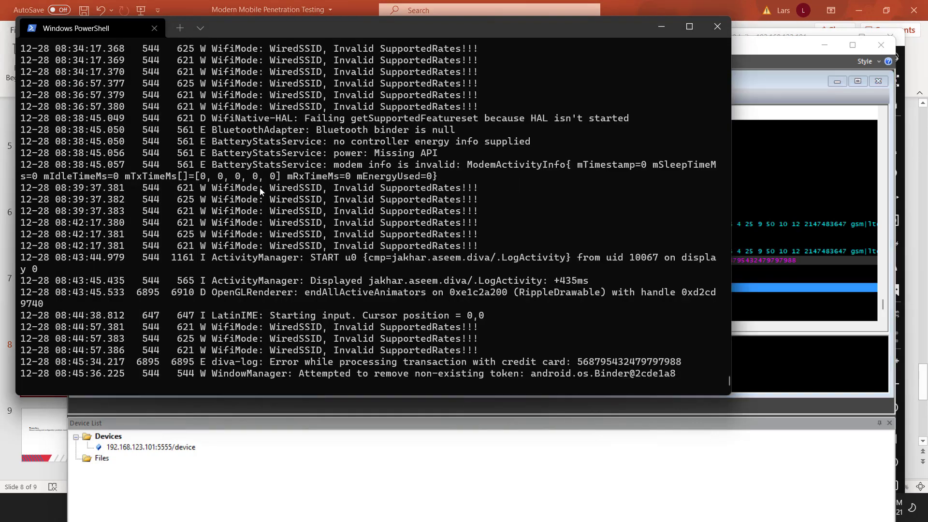
mouse_move(760, 155)
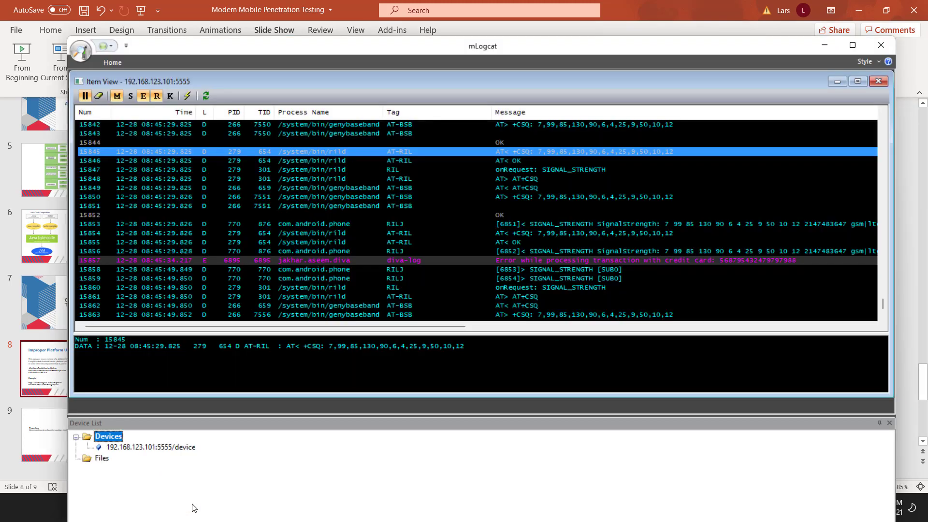
Scroll mLogcat's Item View down to the newest log entries
scroll("down", 3)
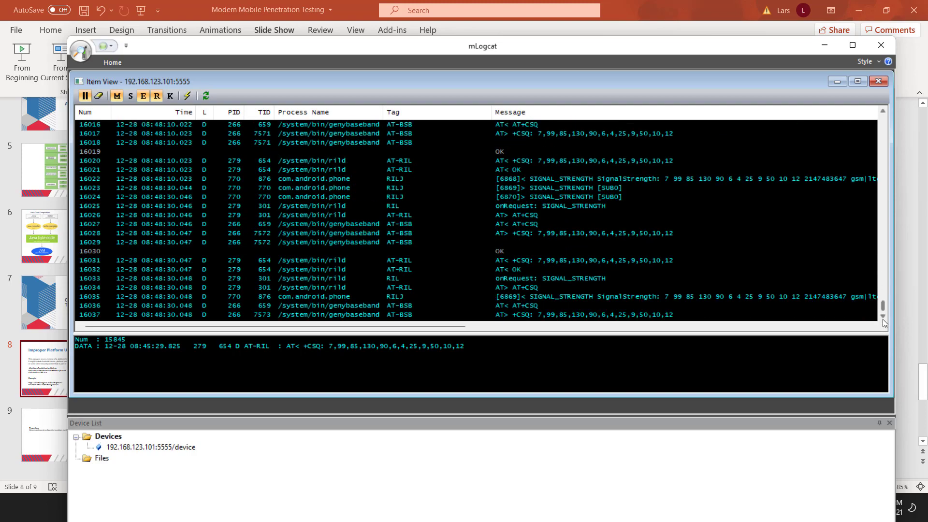
scroll("down", 3)
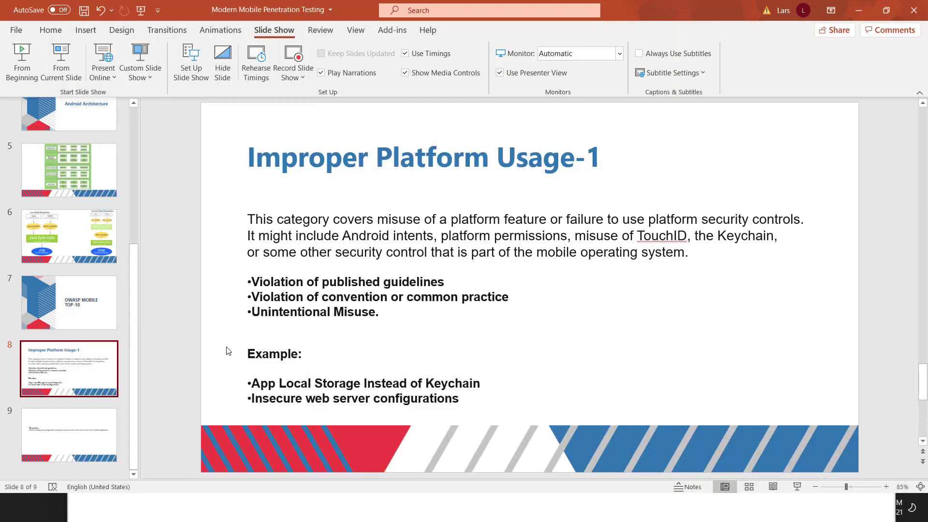
mouse_move(360, 341)
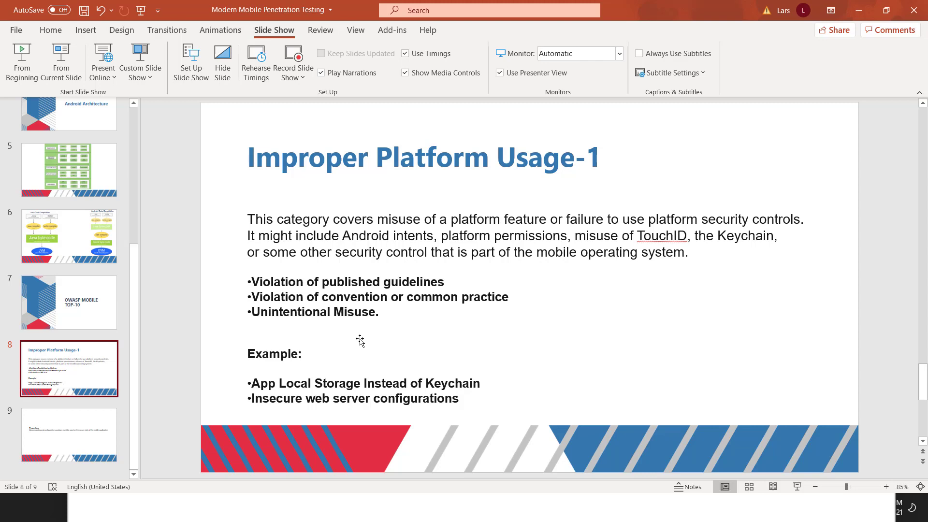
Show the Prevention slide, revisit Improper Platform Usage-1, then return to Prevention
left_click(67, 435)
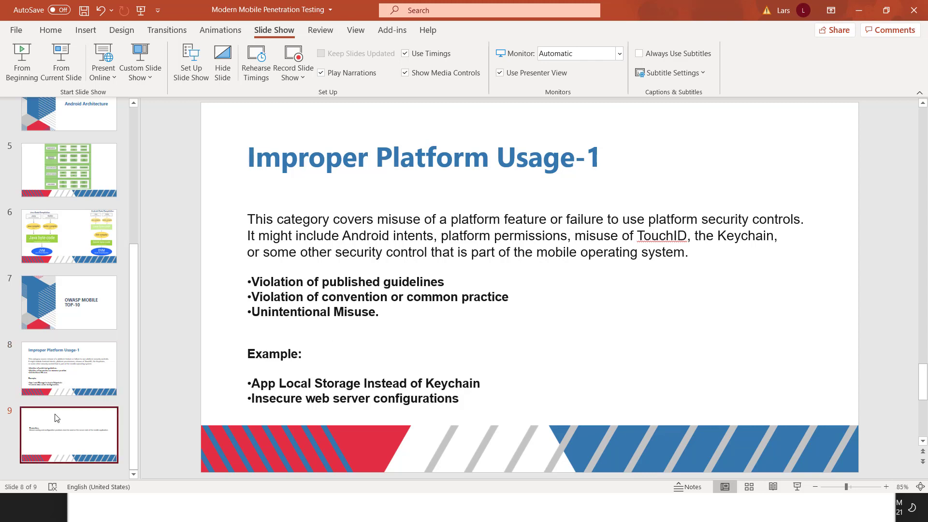
left_click(69, 434)
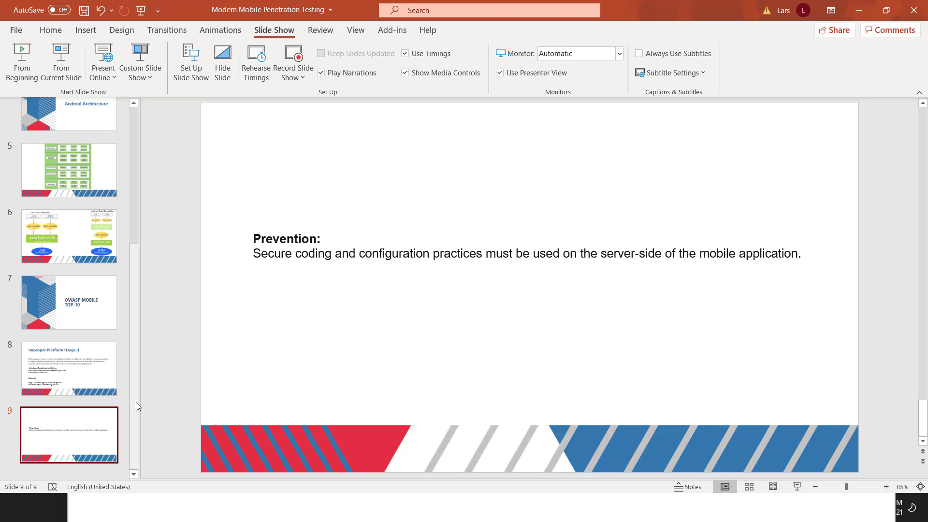
mouse_move(114, 378)
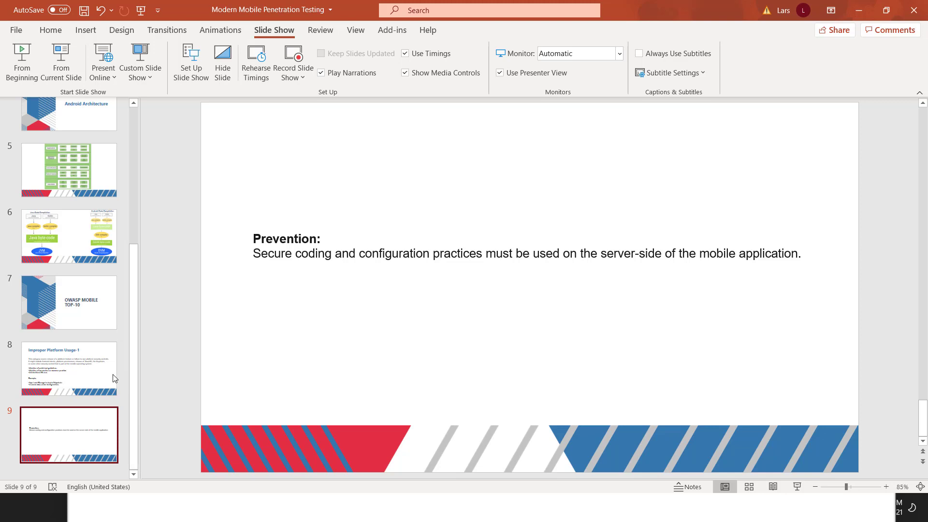
left_click(69, 368)
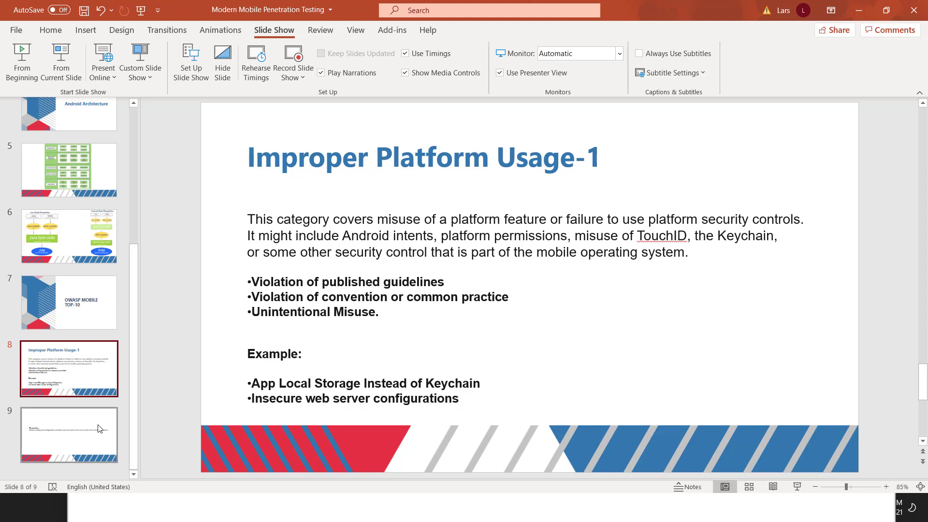
left_click(68, 434)
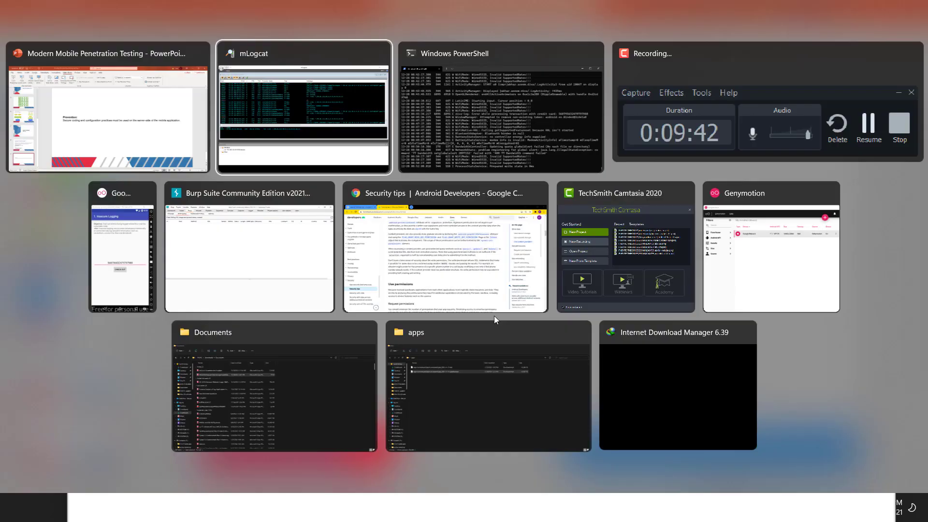
Switch to the Android Security tips page and scroll through its networking guidance
left_click(445, 252)
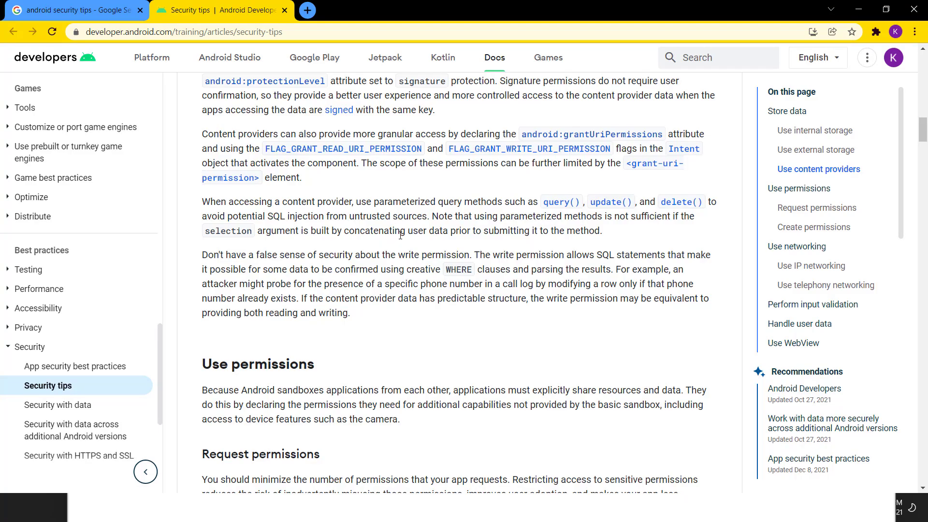
scroll("up", 3)
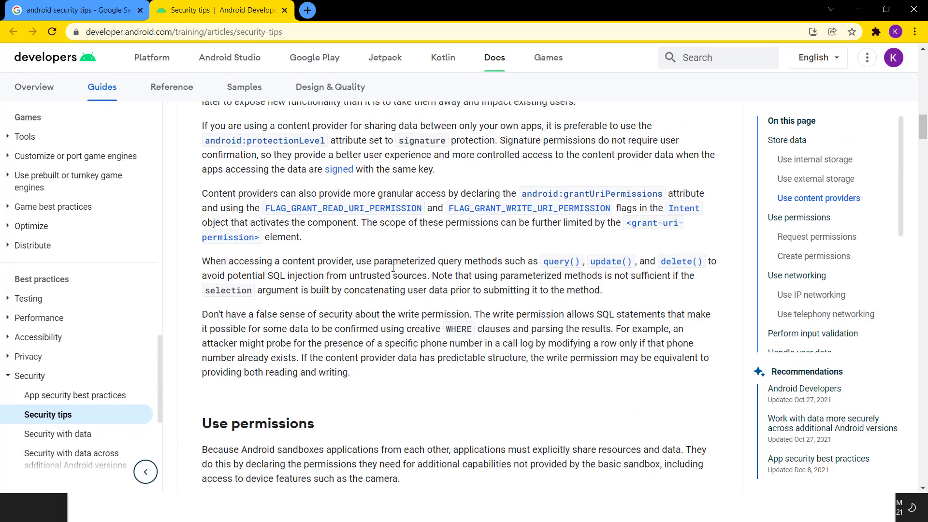
scroll("down", 3)
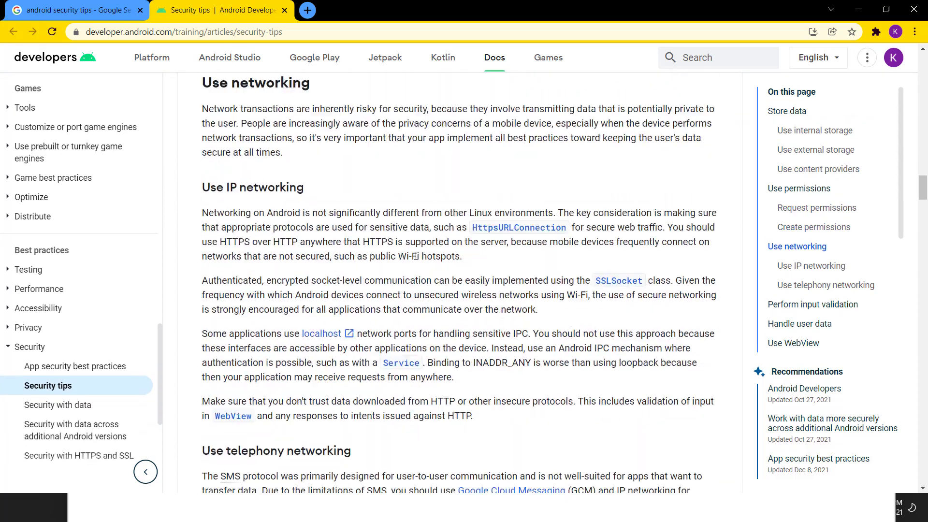
scroll("down", 3)
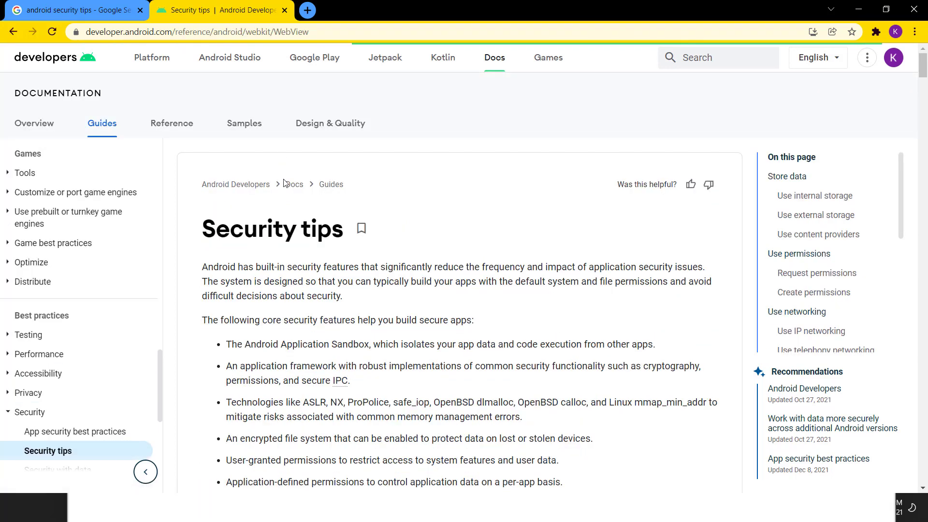
scroll("down", 3)
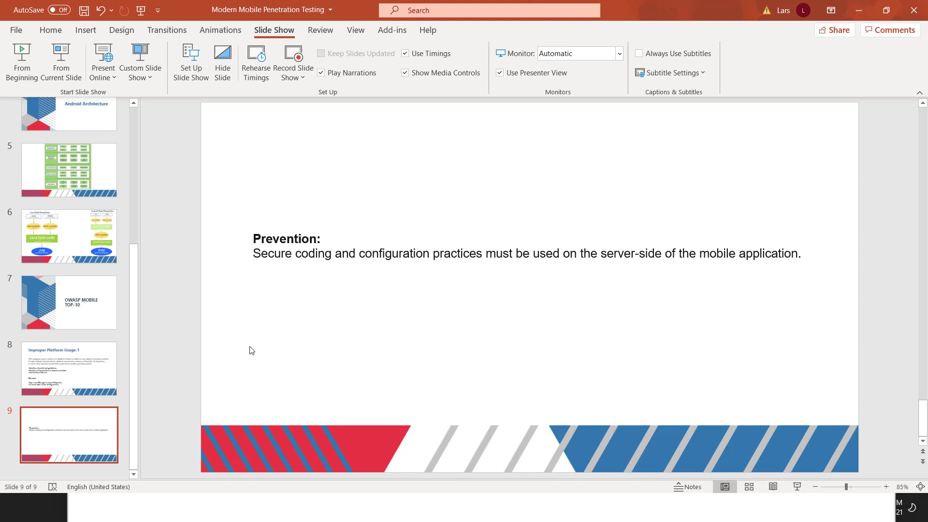
Show the Improper Platform Usage-1 slide in the deck
left_click(68, 368)
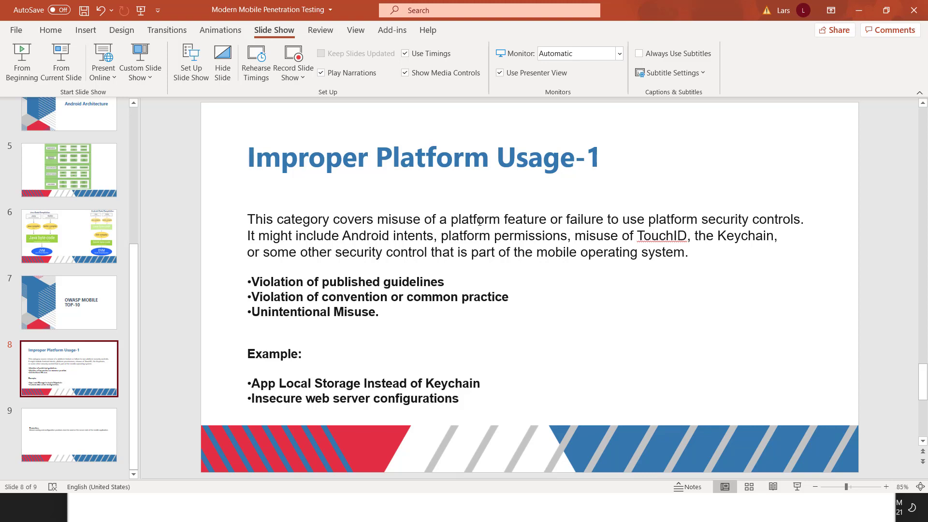
mouse_move(472, 488)
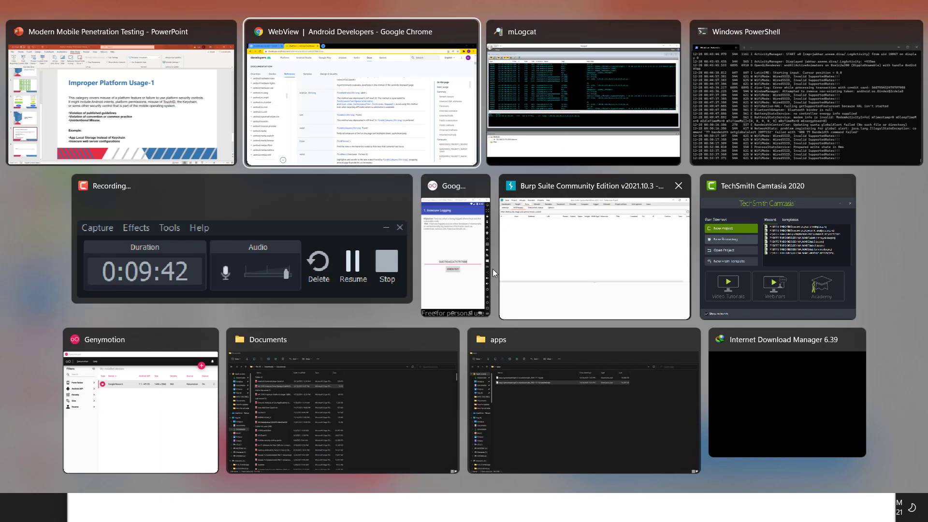
Switch to the emulator and start DIVA's Hardcoding Issues - Part 1 vendor-key challenge
left_click(117, 95)
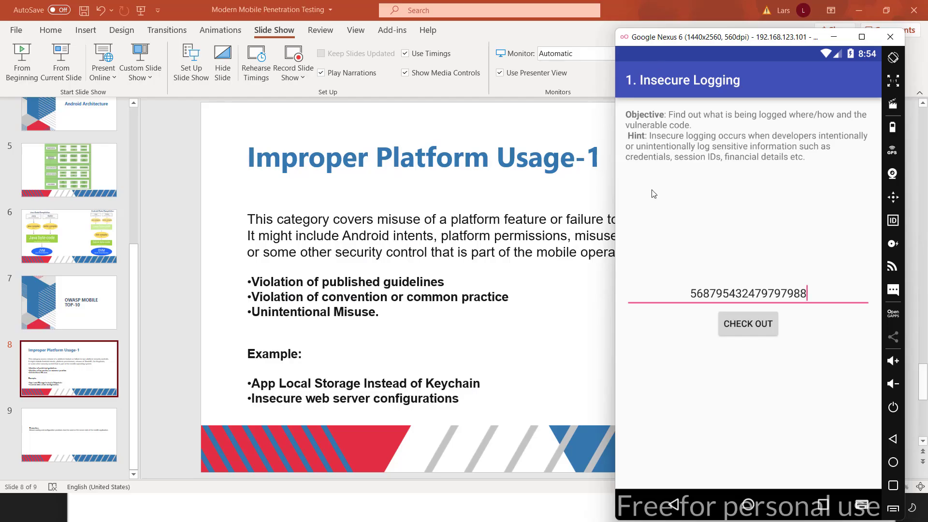
mouse_move(680, 513)
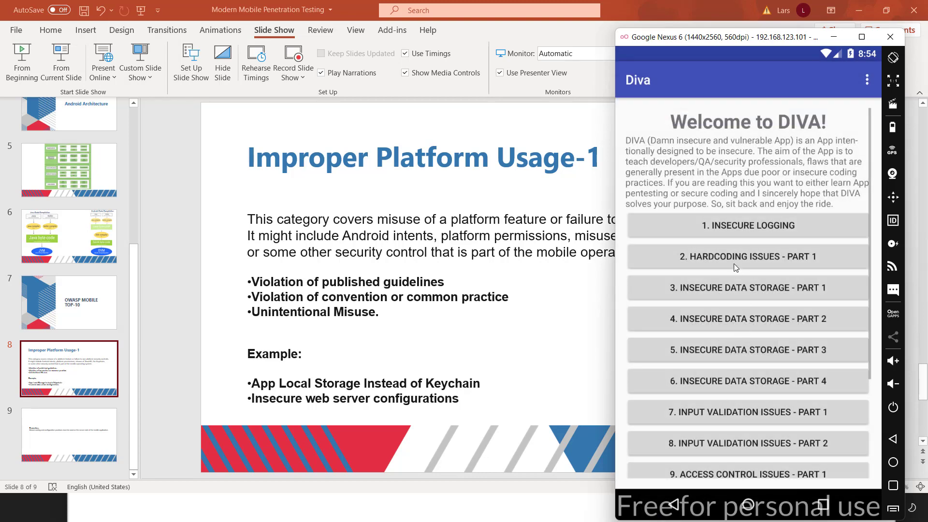
left_click(747, 256)
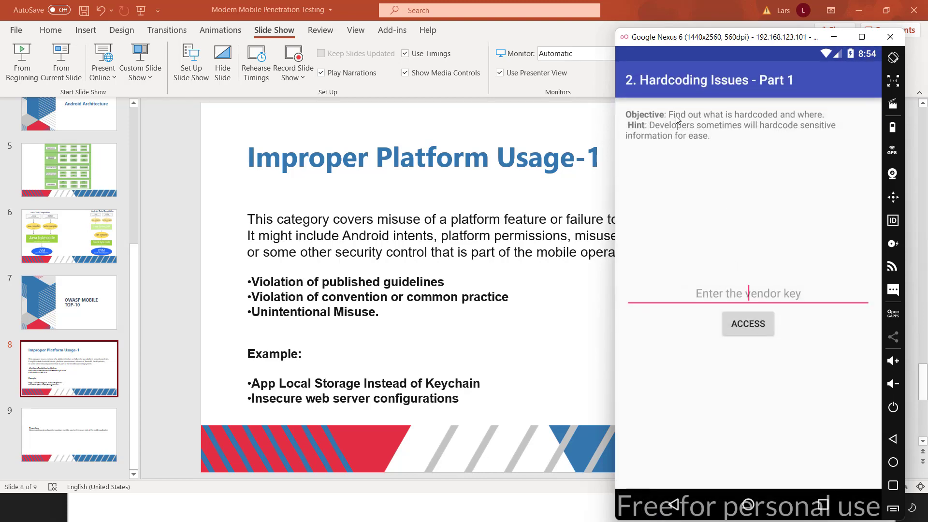
mouse_move(784, 135)
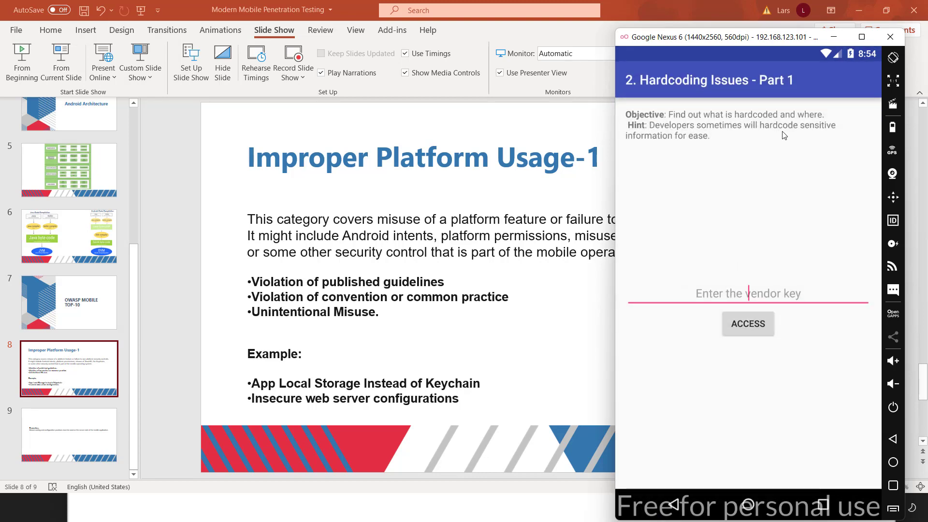
mouse_move(733, 140)
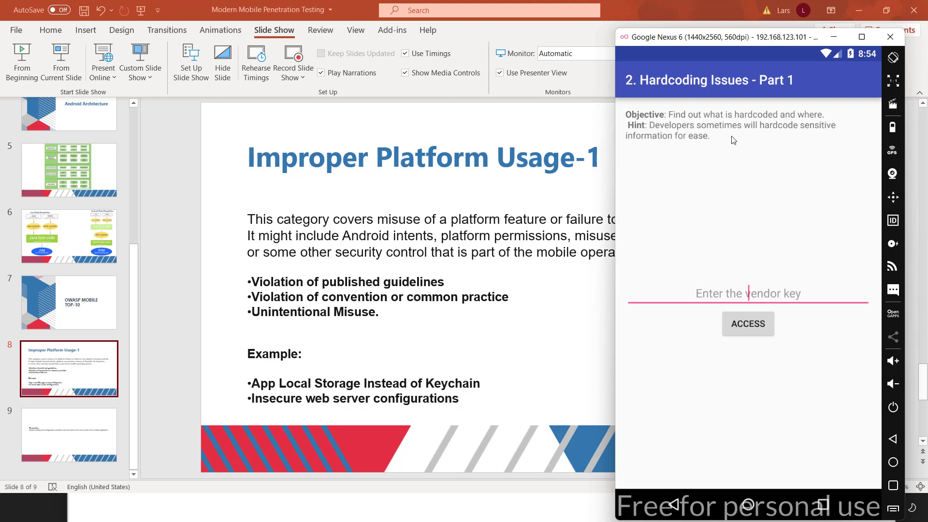
mouse_move(713, 145)
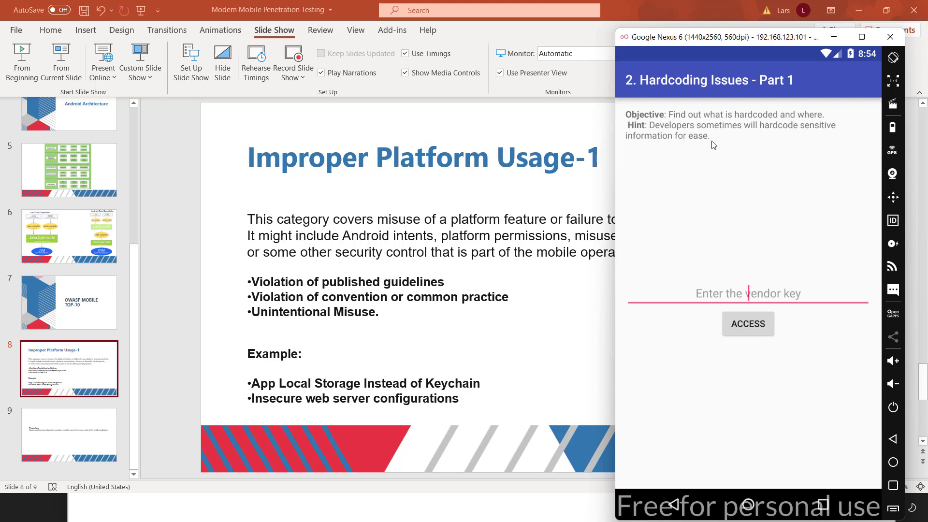
mouse_move(743, 307)
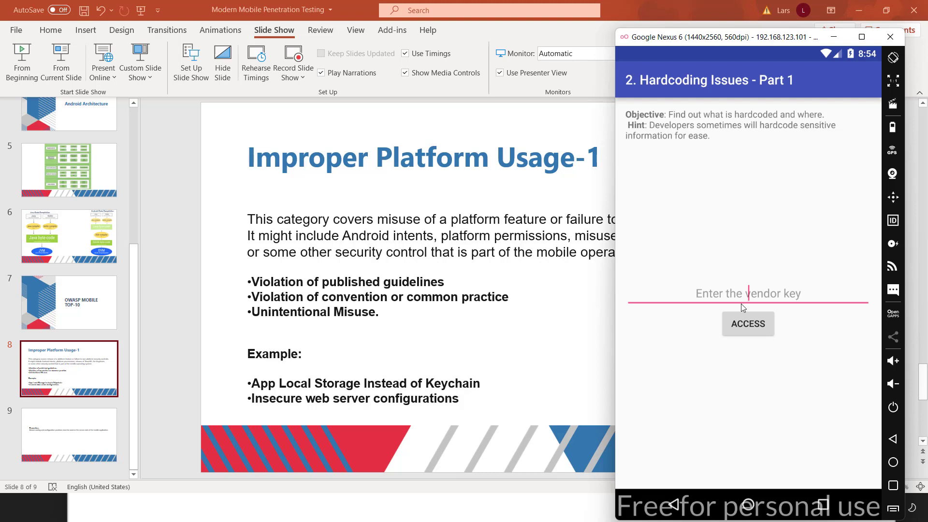
mouse_move(825, 296)
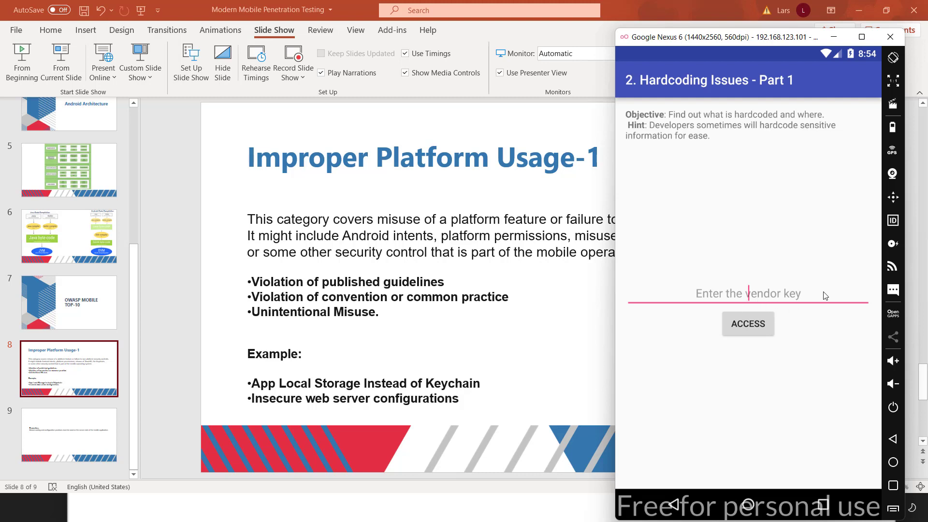
mouse_move(473, 425)
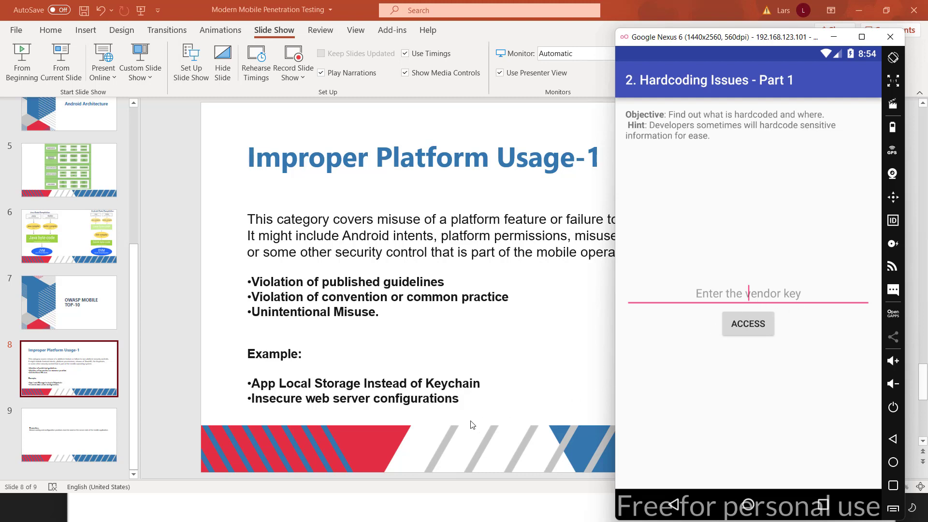
left_click(891, 37)
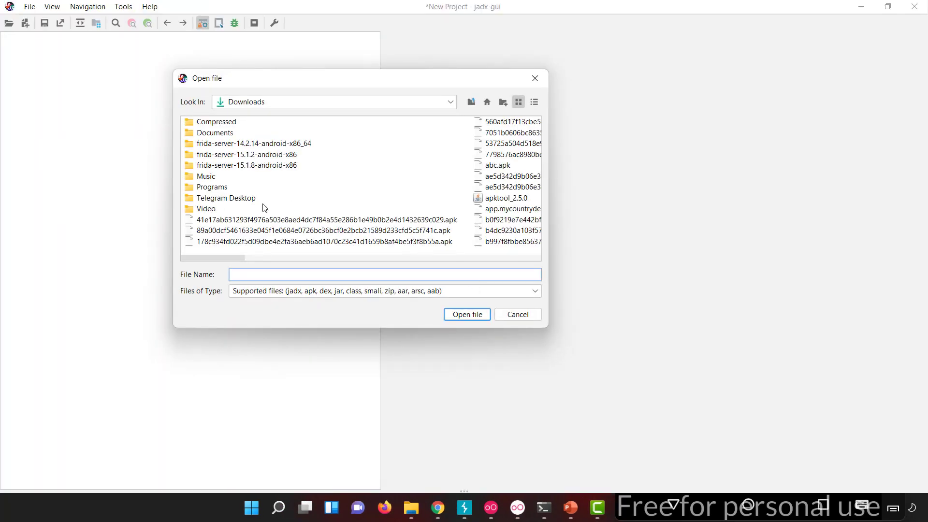
mouse_move(543, 91)
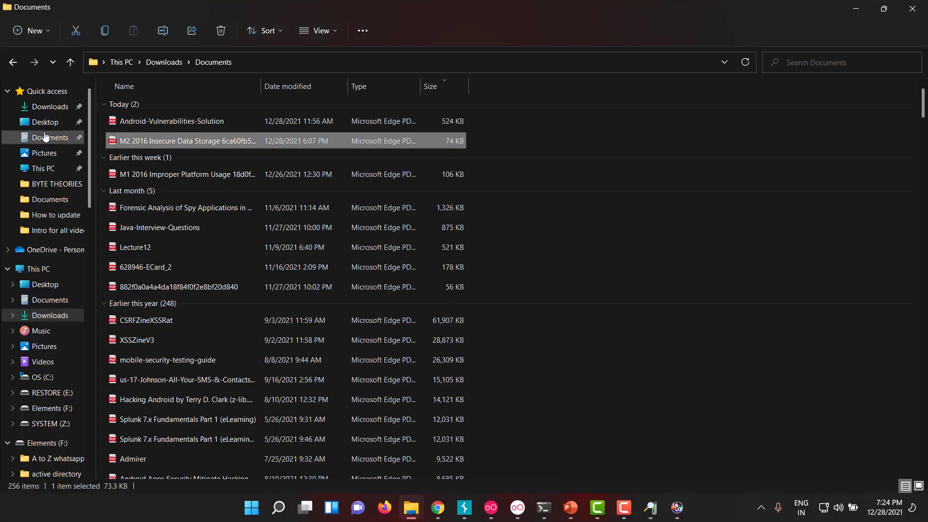
Load diva-beta.apk from Downloads into jadx-gui
left_click(52, 106)
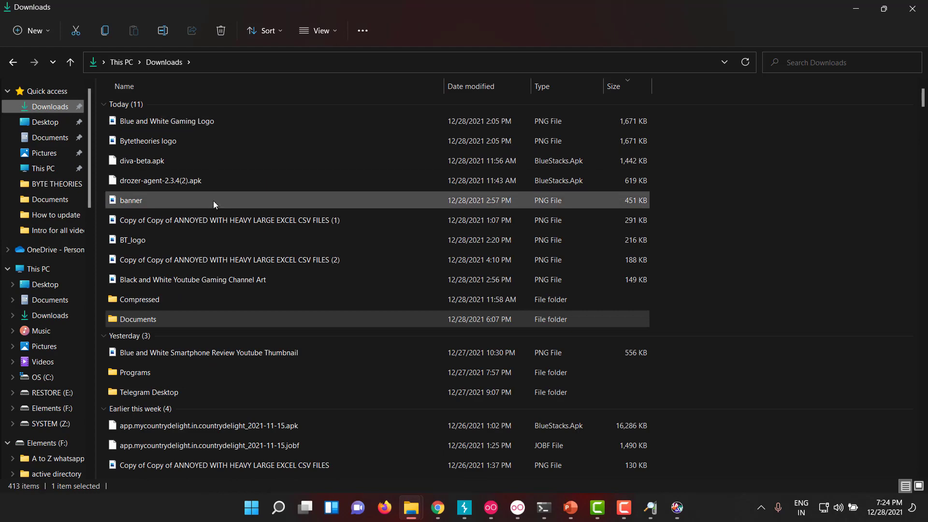
left_click(142, 161)
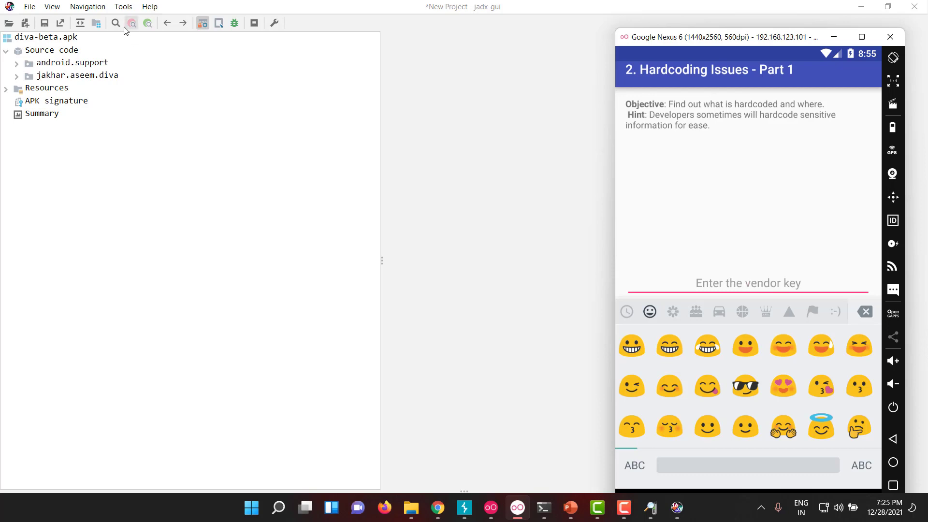
left_click(116, 24)
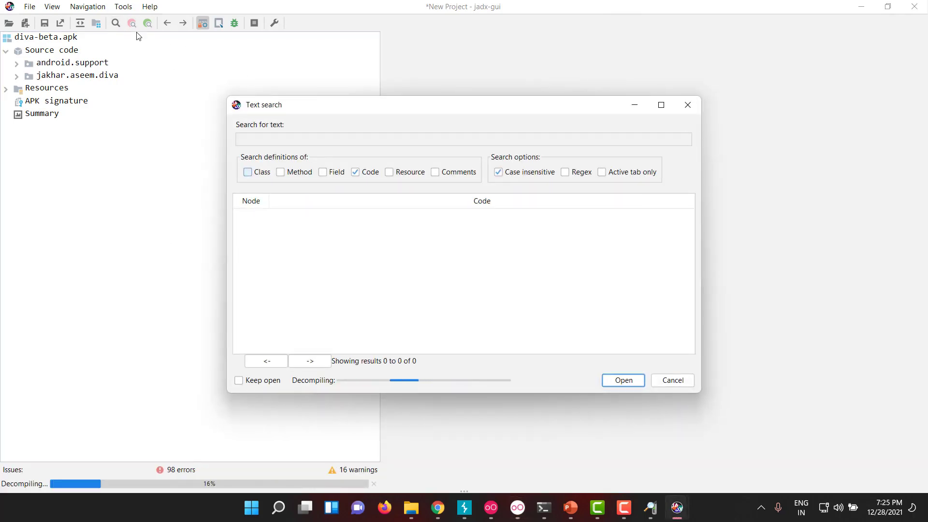
mouse_move(115, 23)
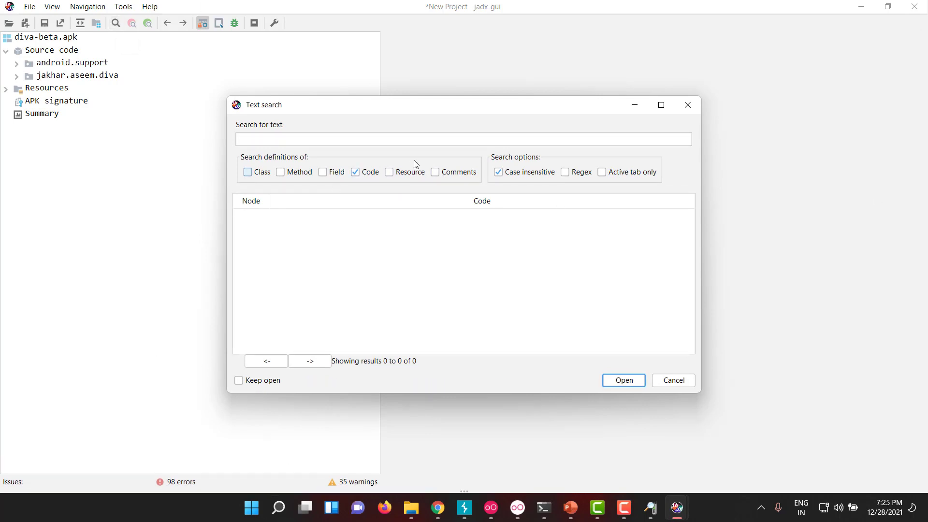
left_click(435, 172)
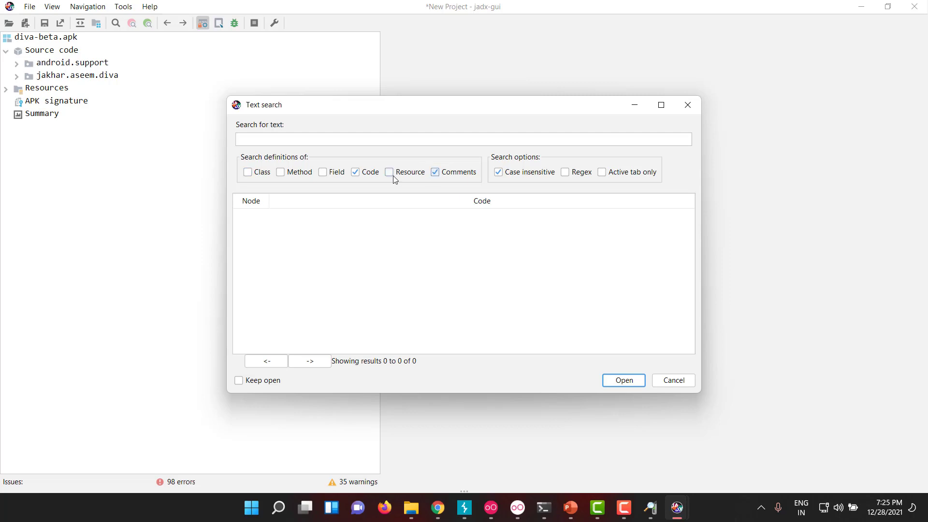
left_click(389, 172)
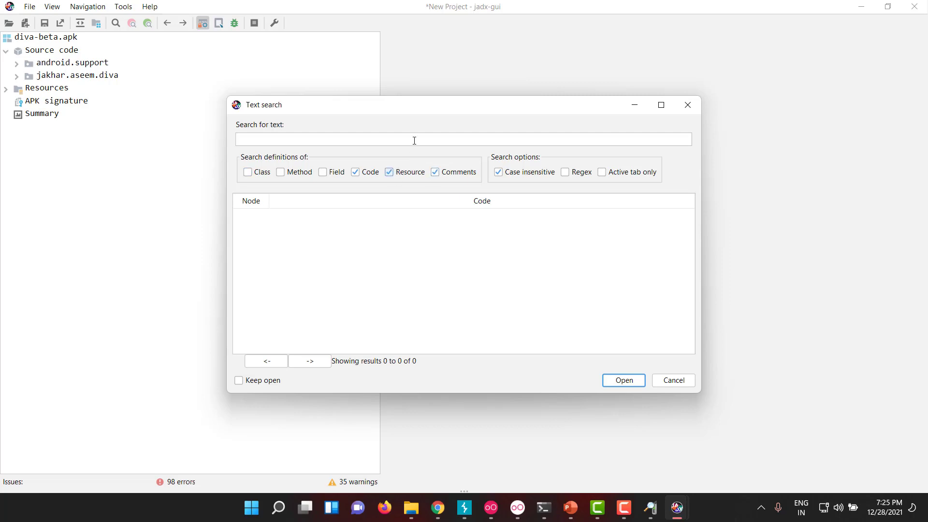
type("v")
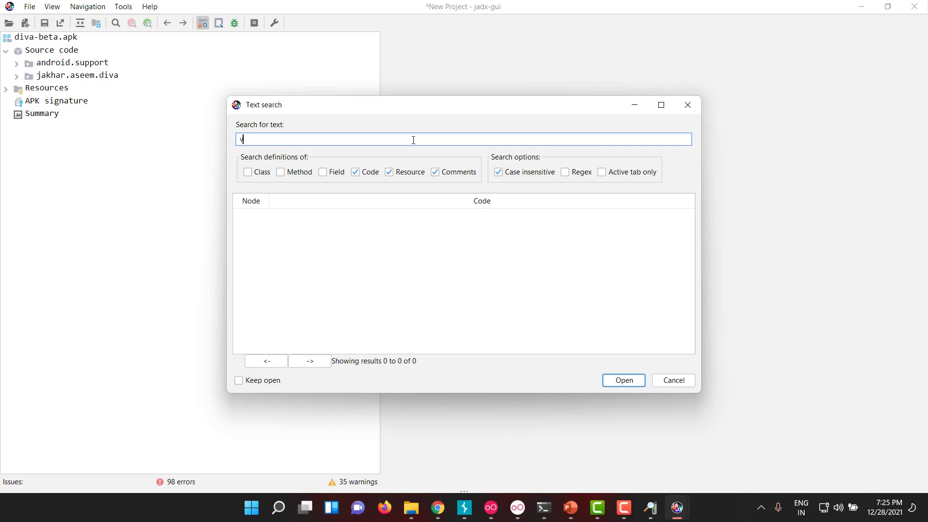
type("vendor")
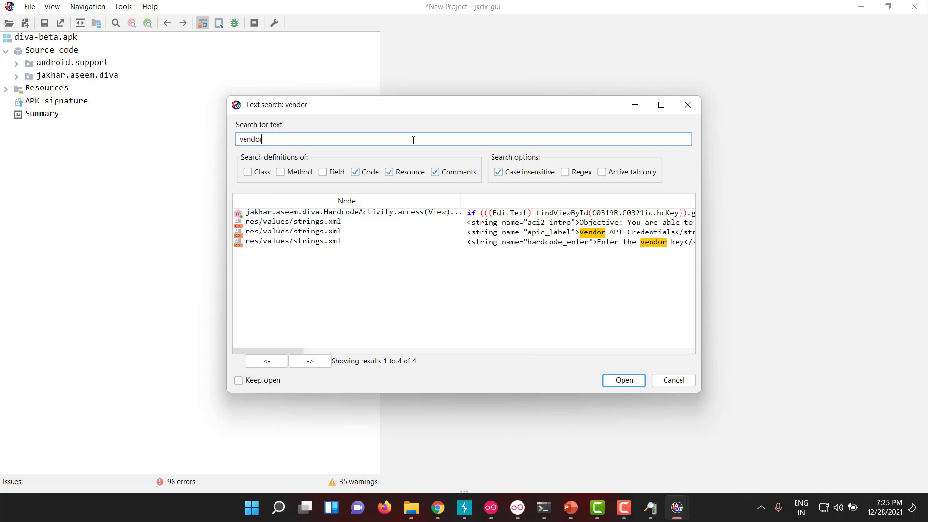
mouse_move(439, 318)
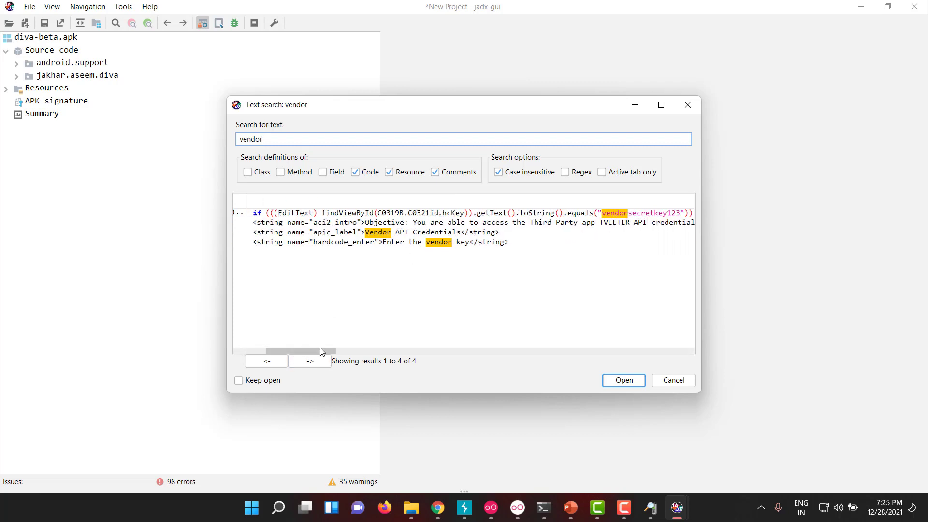
scroll("right", 3)
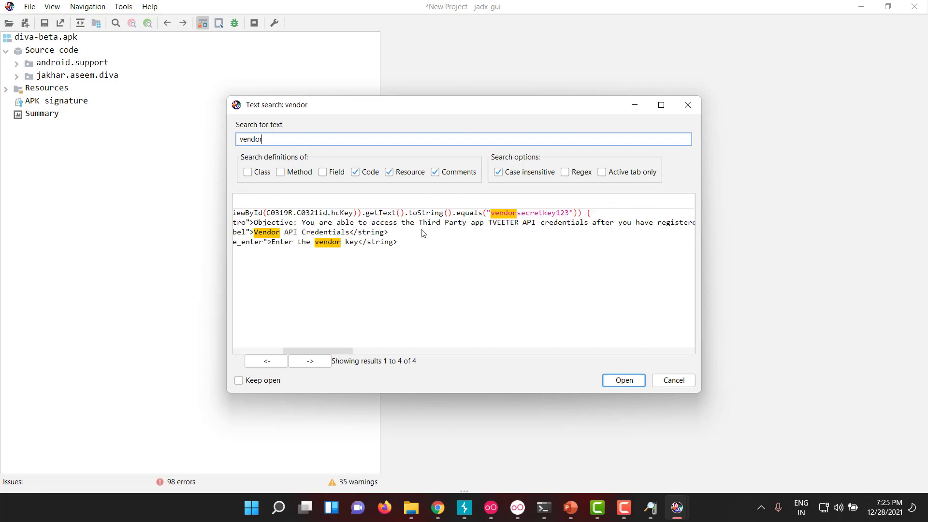
left_click(623, 380)
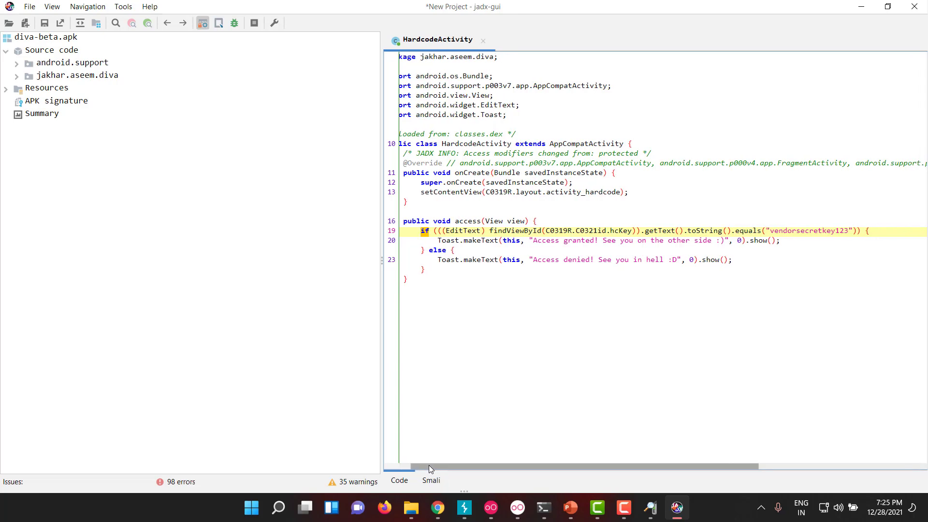
mouse_move(805, 243)
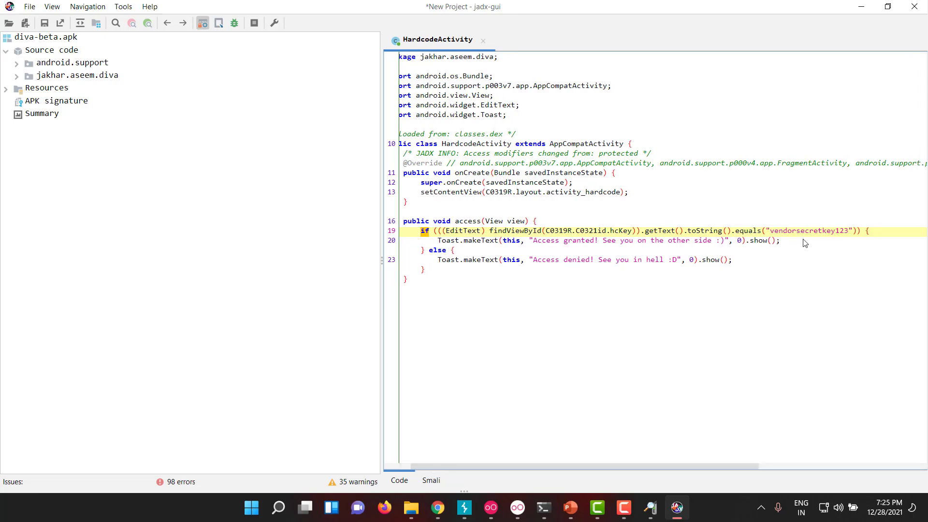
mouse_move(658, 241)
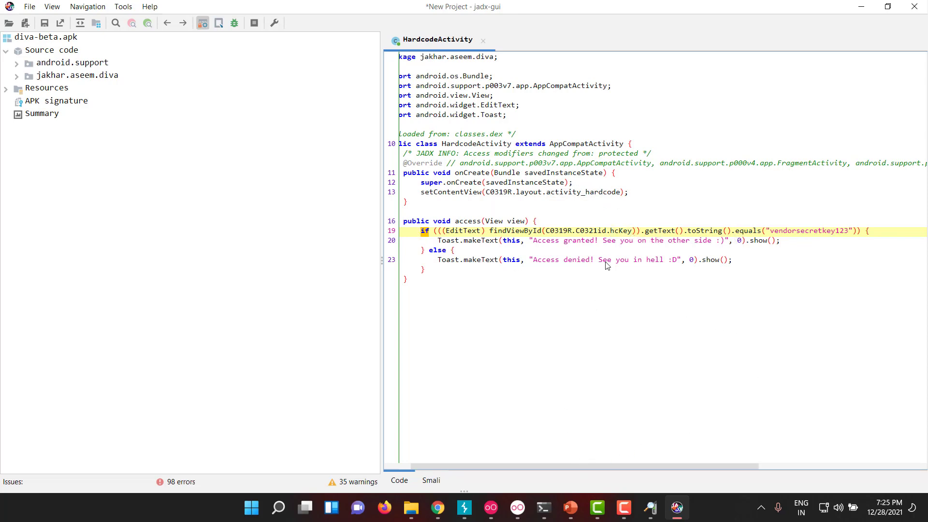
mouse_move(602, 241)
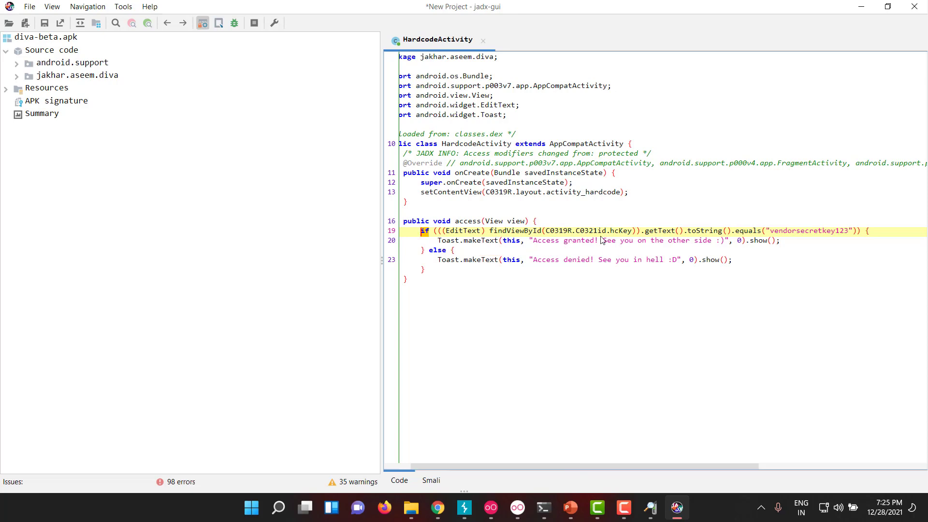
mouse_move(669, 367)
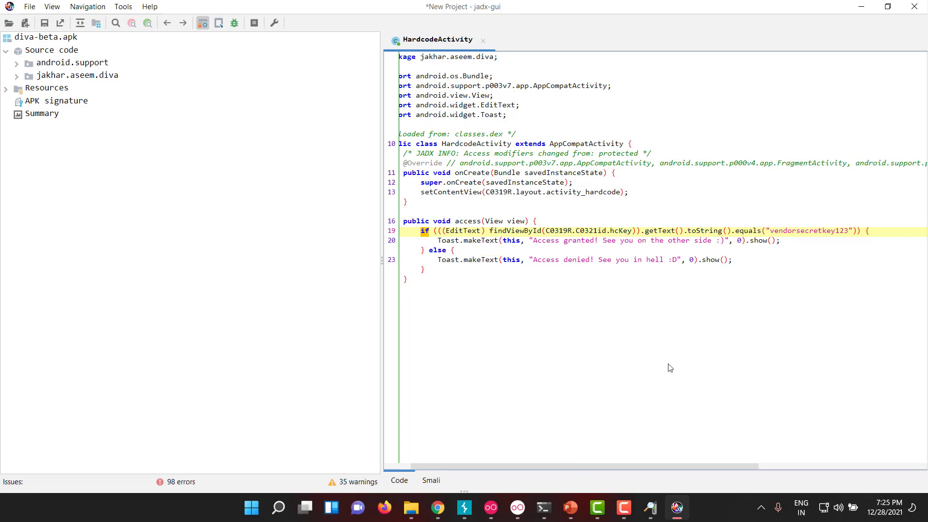
mouse_move(624, 507)
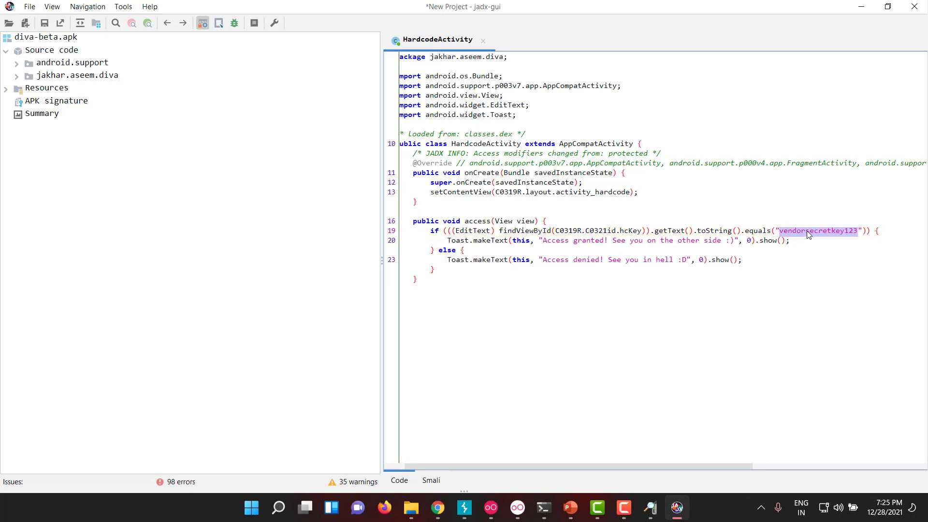
mouse_move(541, 248)
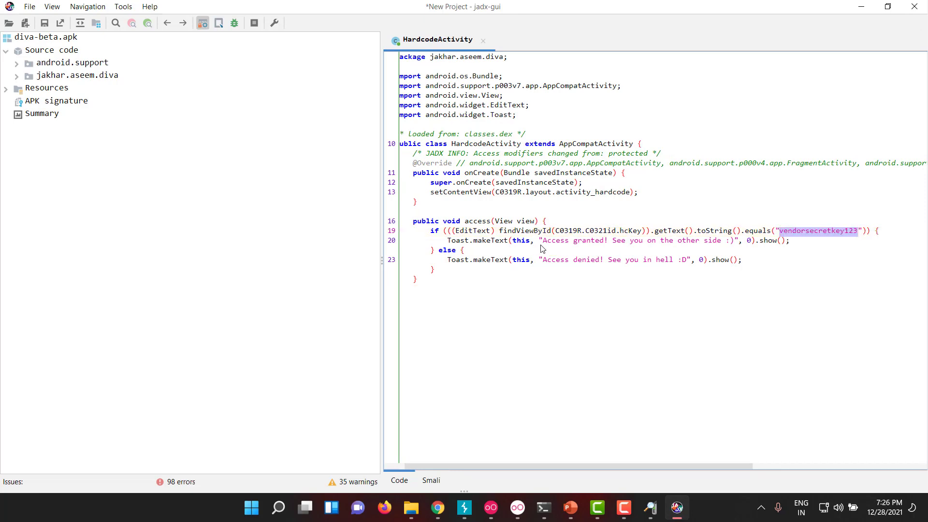
mouse_move(615, 269)
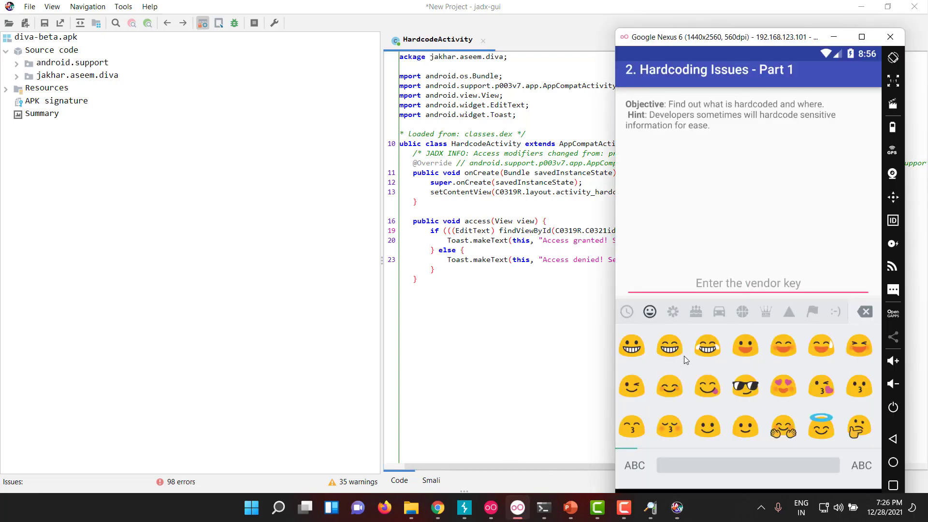
type("ffsdsd")
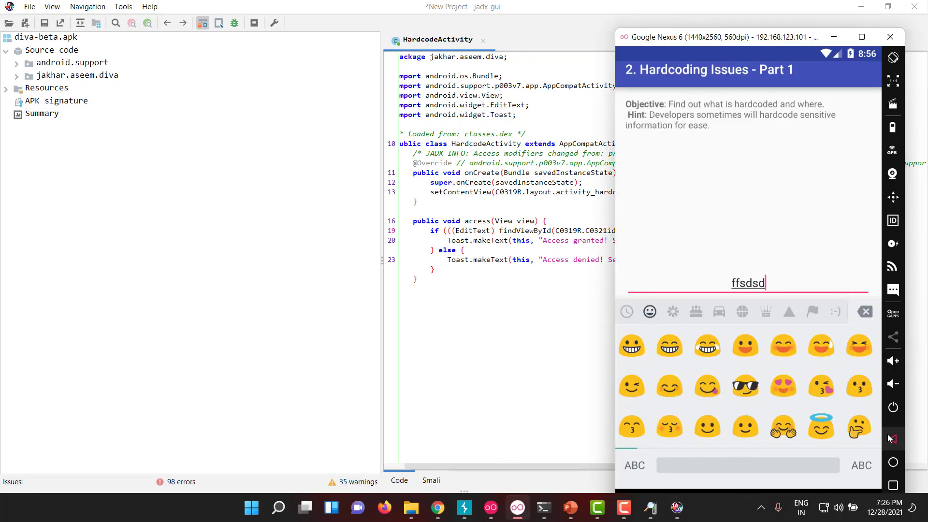
left_click(747, 324)
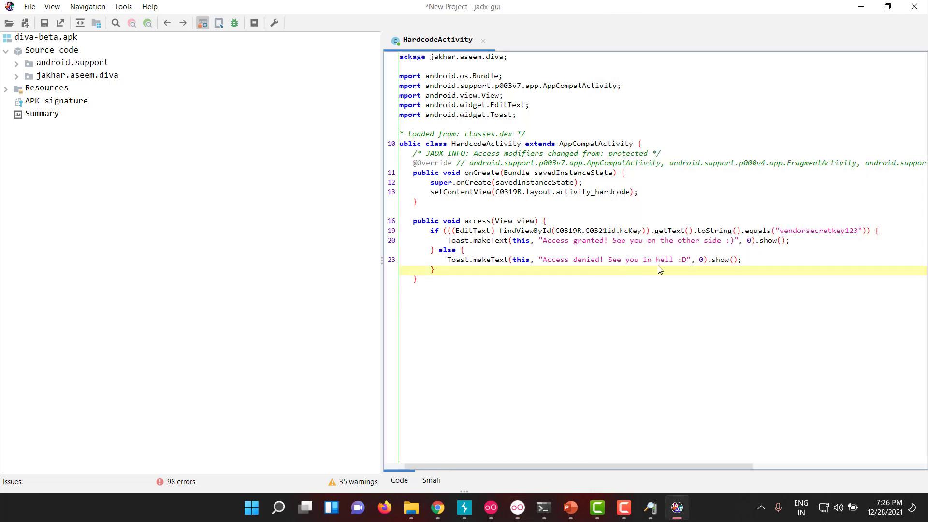
mouse_move(662, 280)
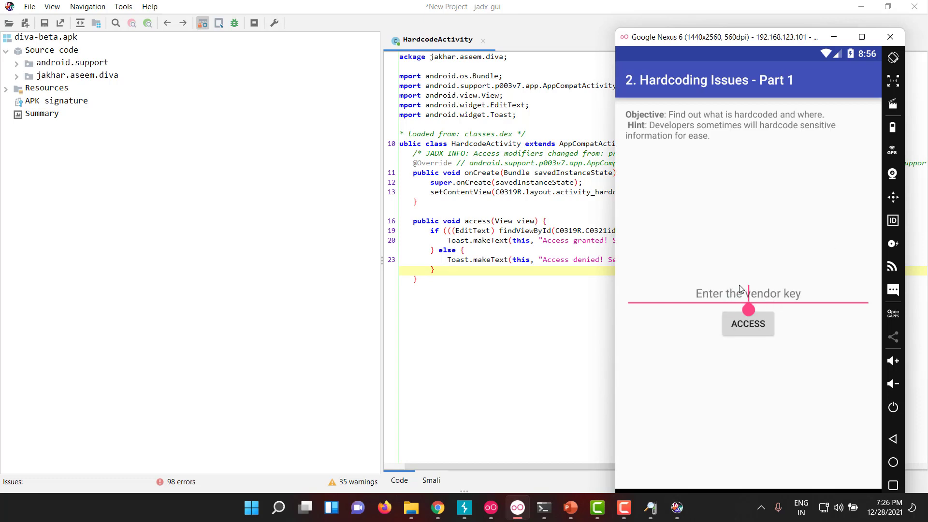
left_click(747, 324)
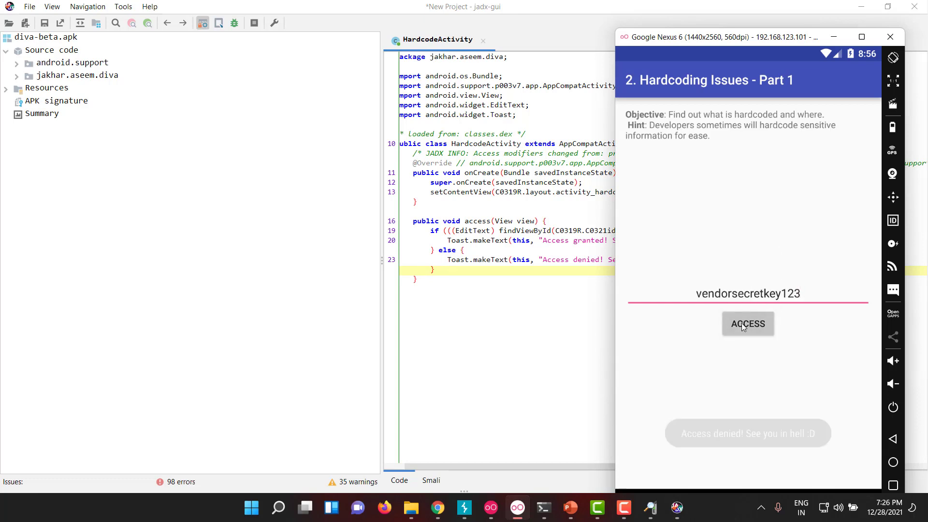
left_click(747, 324)
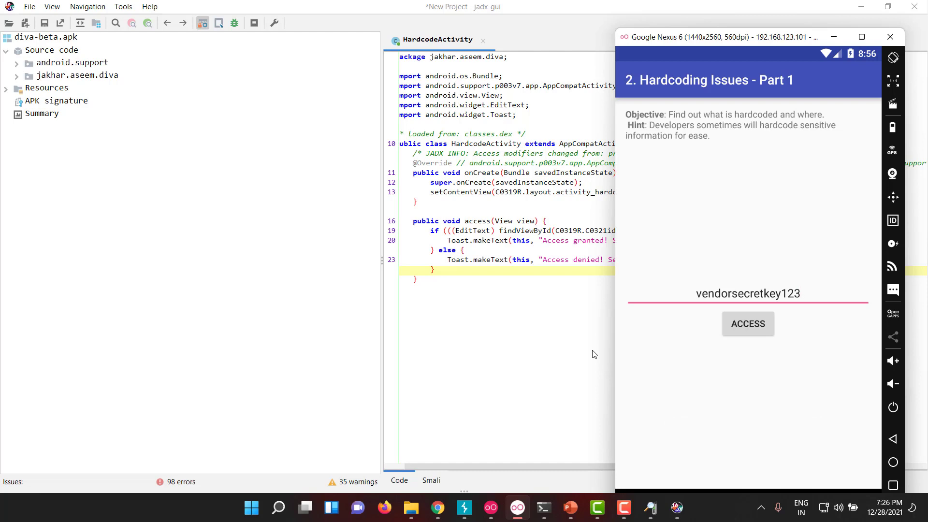
left_click(748, 293)
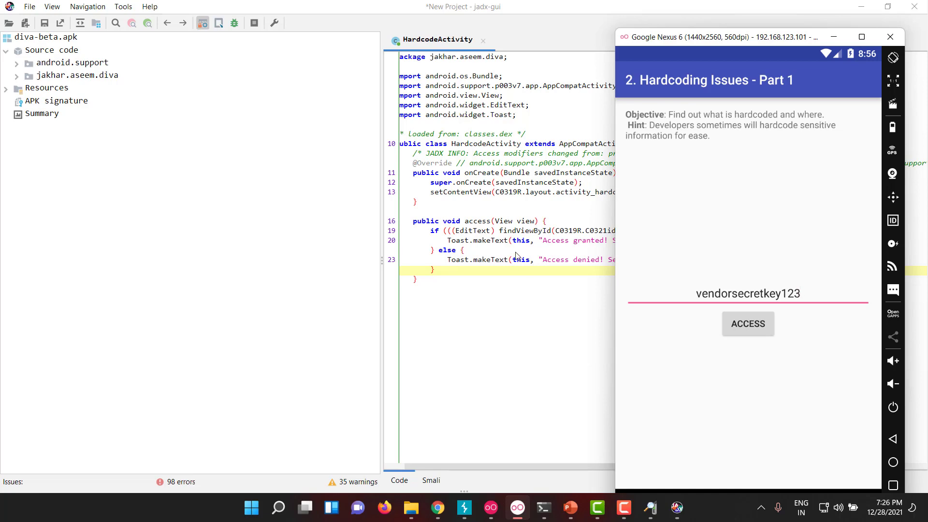
mouse_move(571, 508)
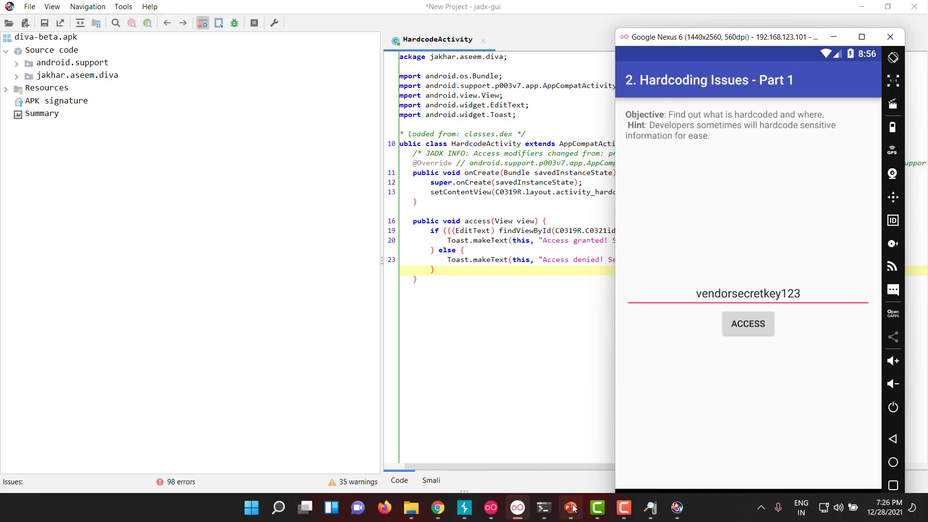
Return to the Improper Platform Usage-1 slide in PowerPoint
left_click(570, 507)
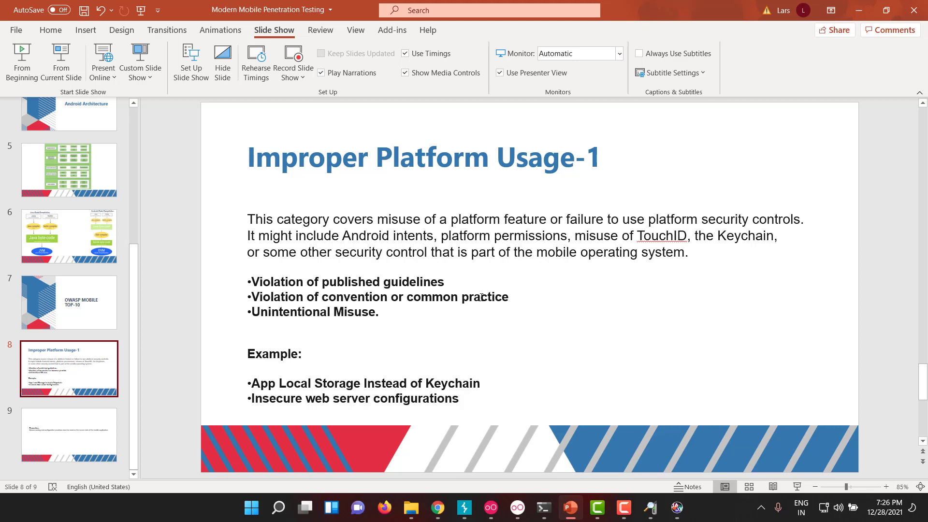
mouse_move(481, 294)
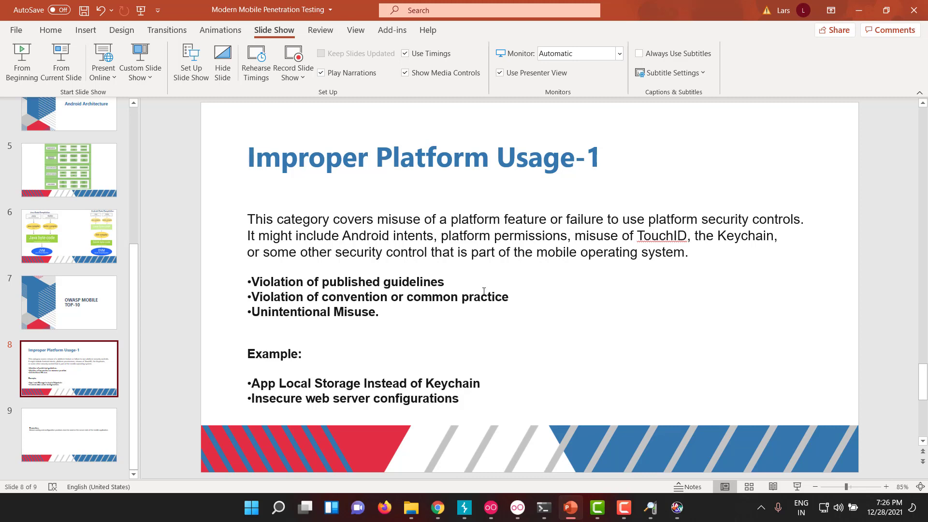